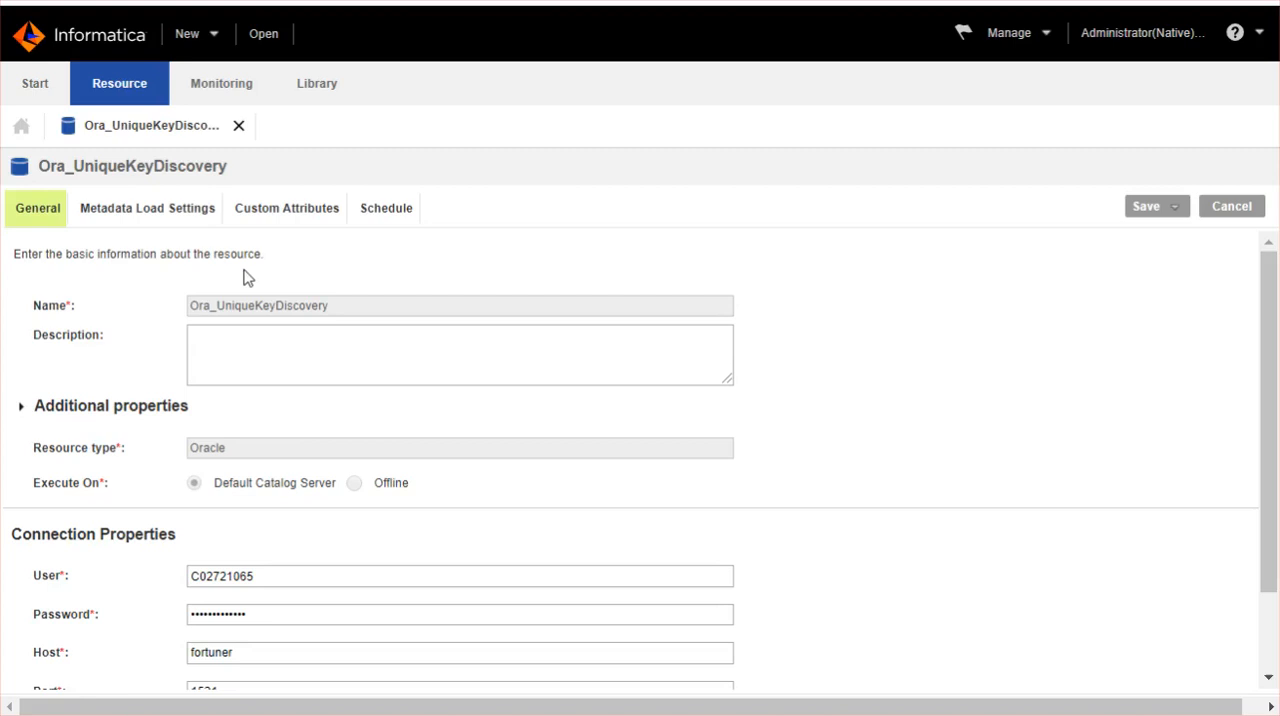
- On Metadata Load Settings, collapse Source Metadata and Composite Domain Discovery to reveal Data Discovery
left_click(147, 208)
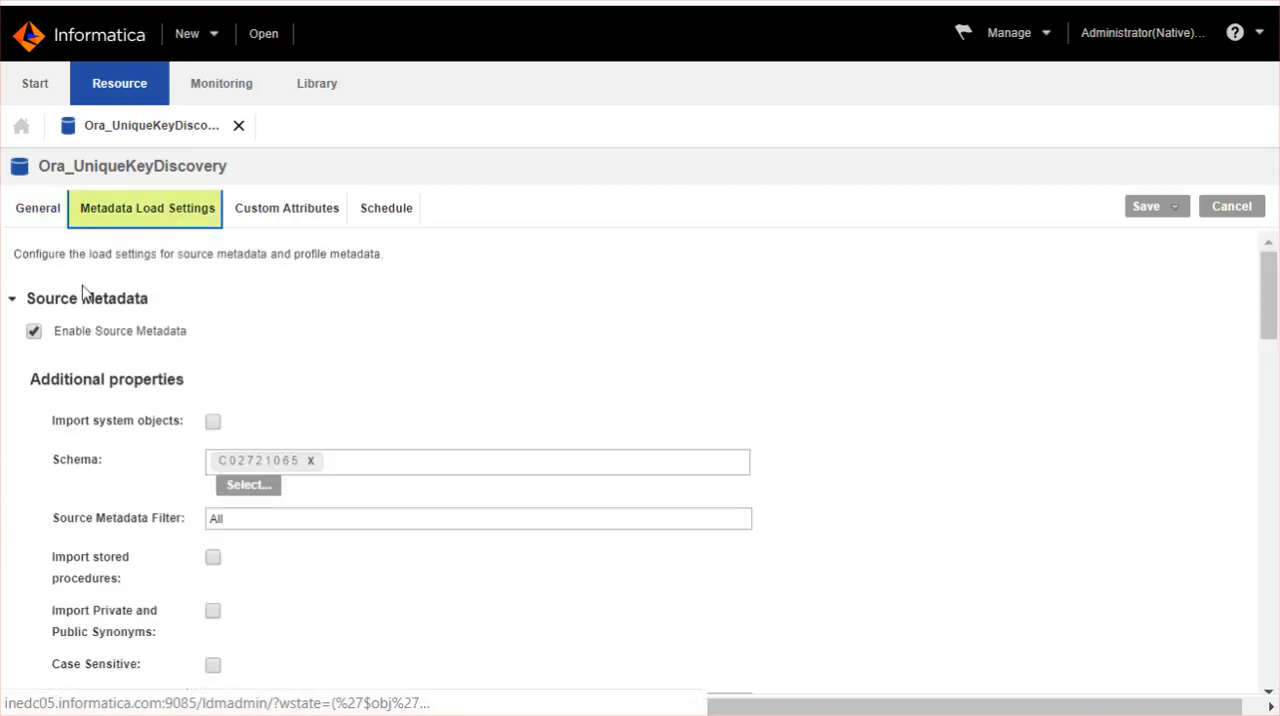
left_click(12, 298)
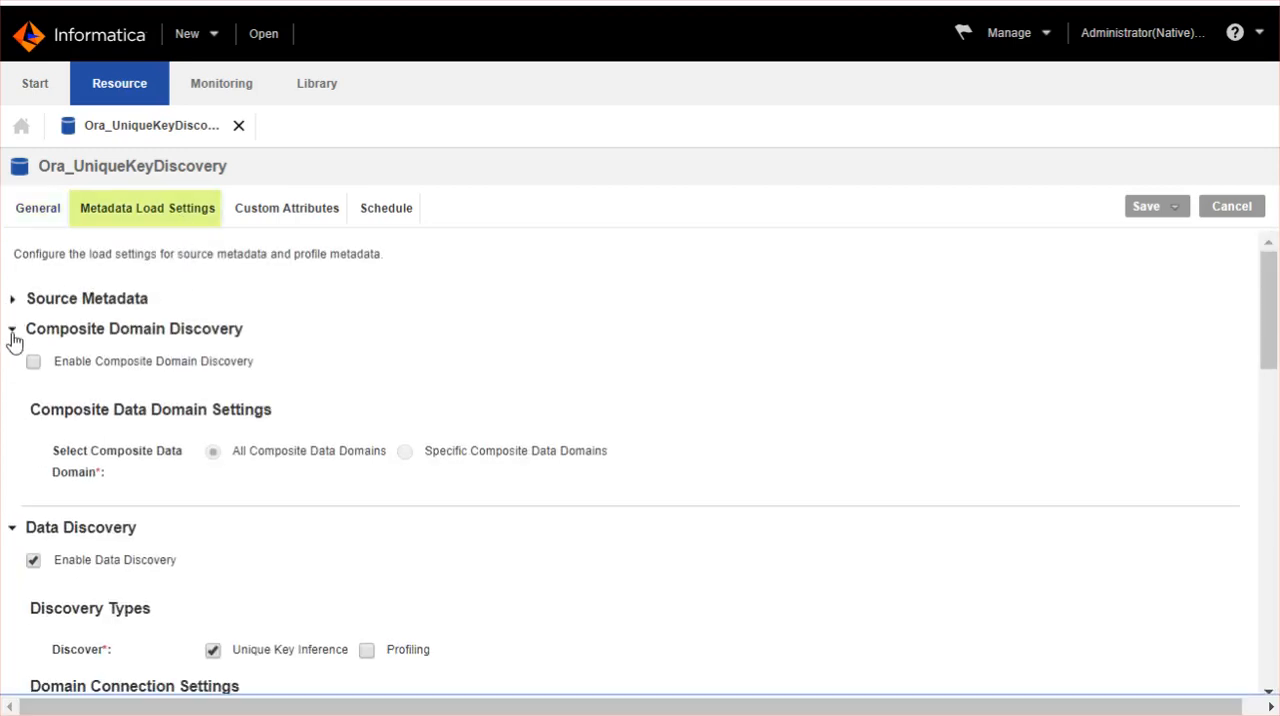
left_click(12, 328)
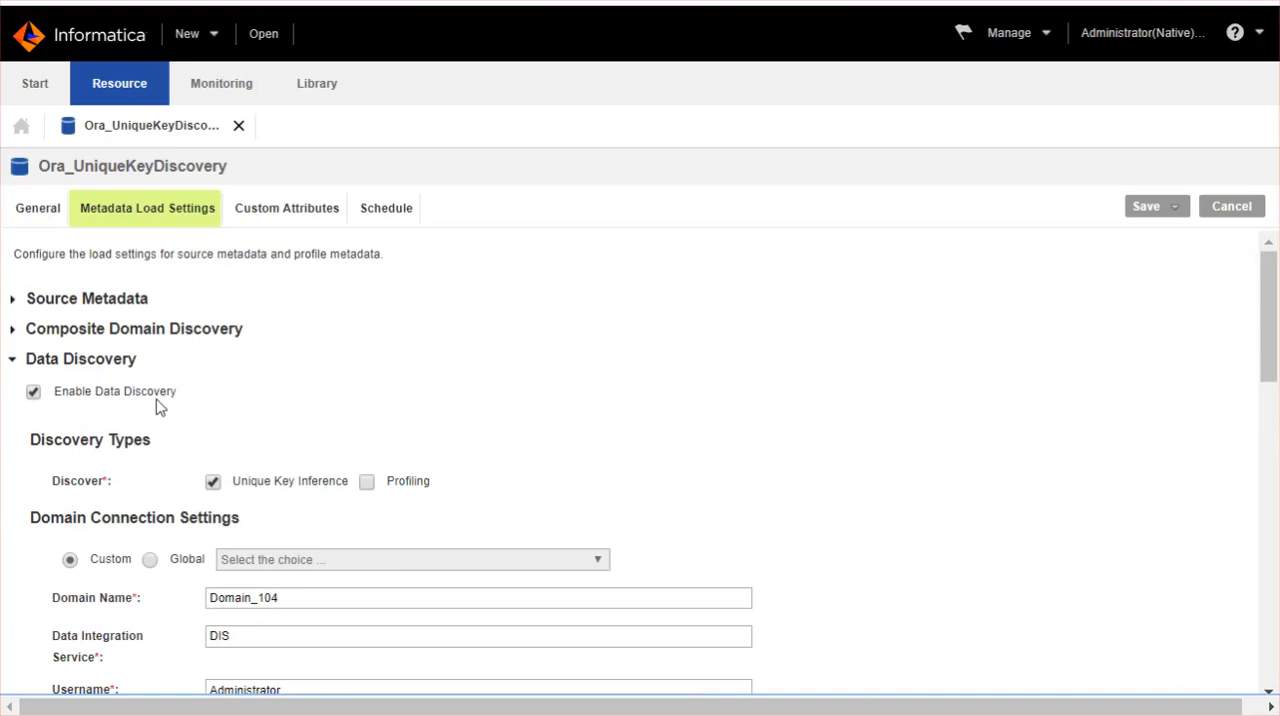
mouse_move(178, 402)
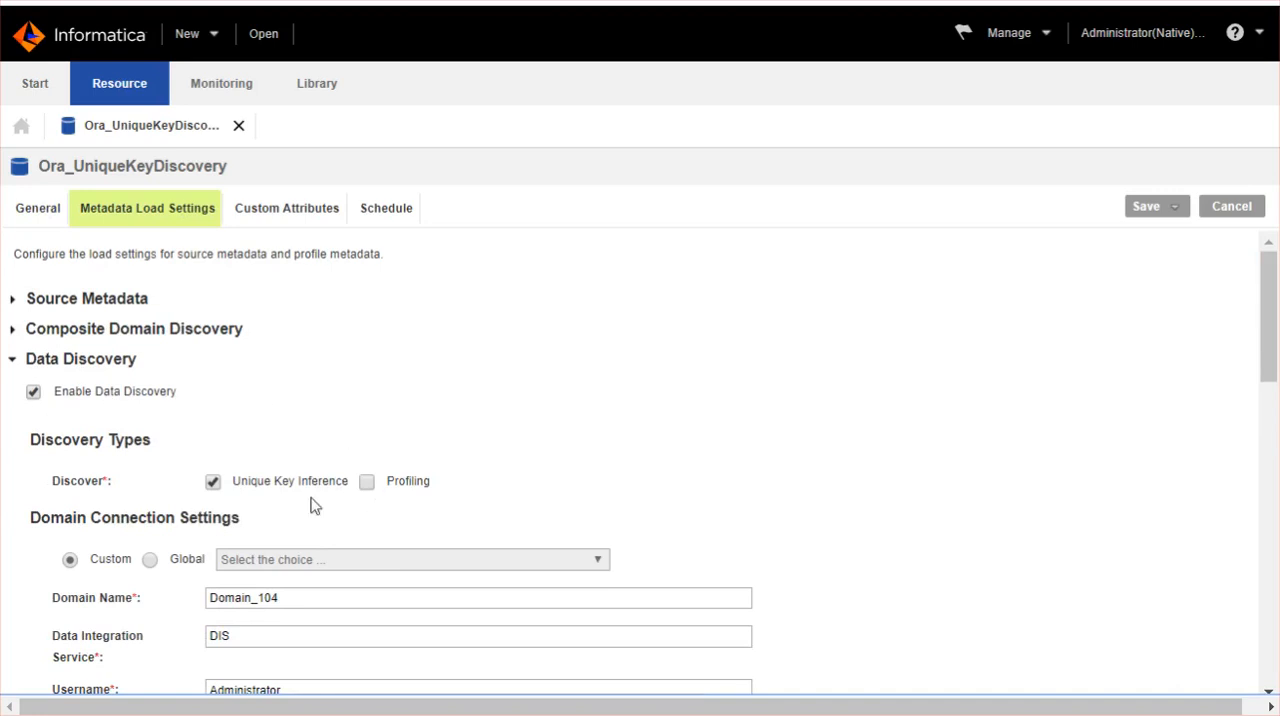
mouse_move(320, 503)
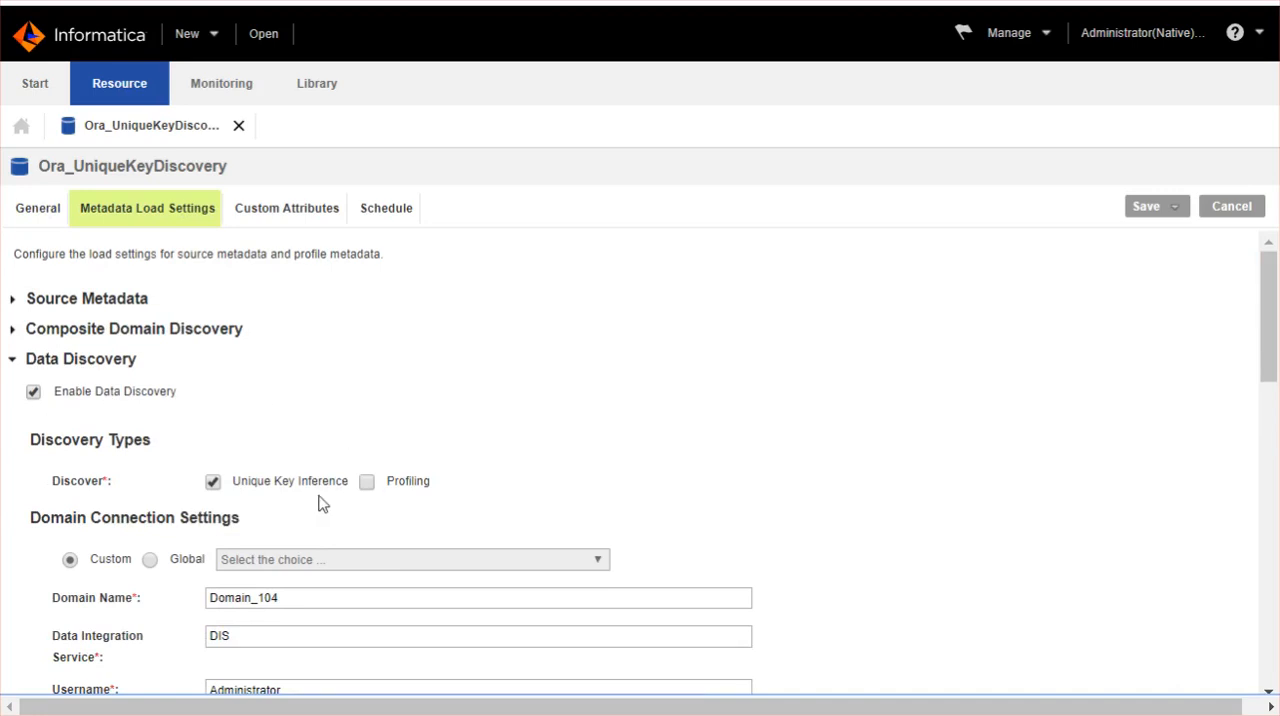
mouse_move(1270, 310)
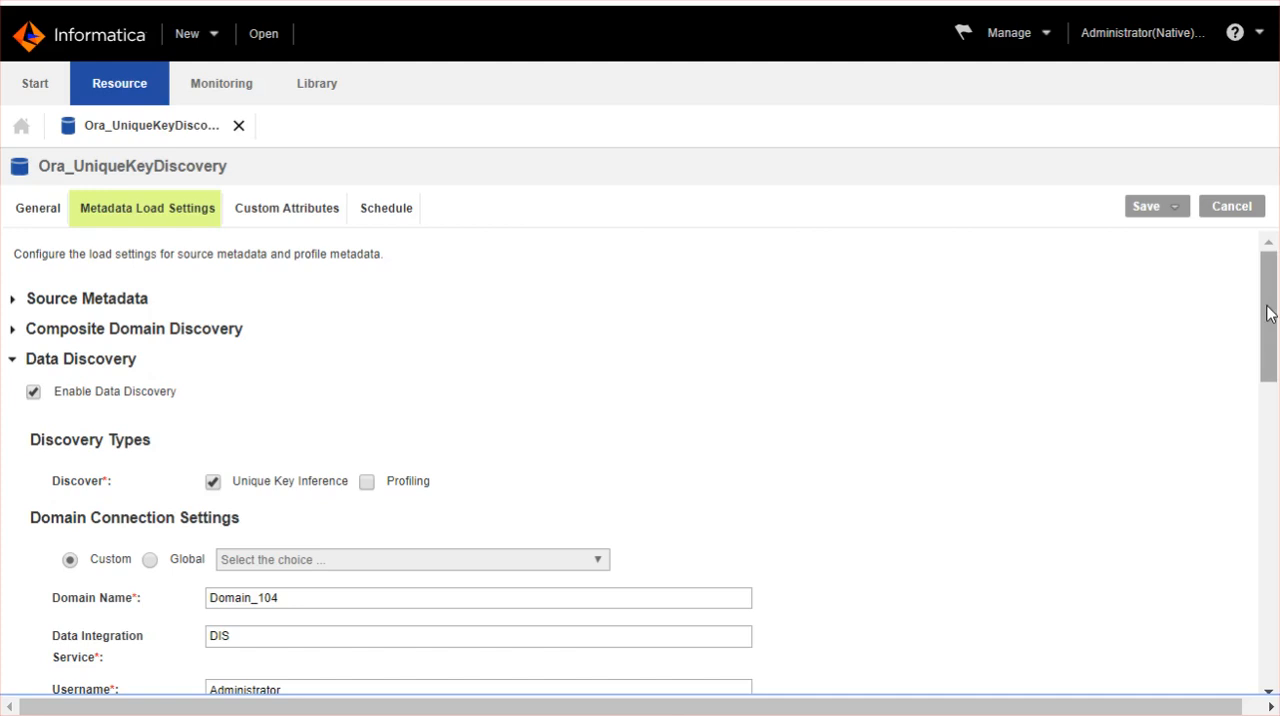
scroll("down", 3)
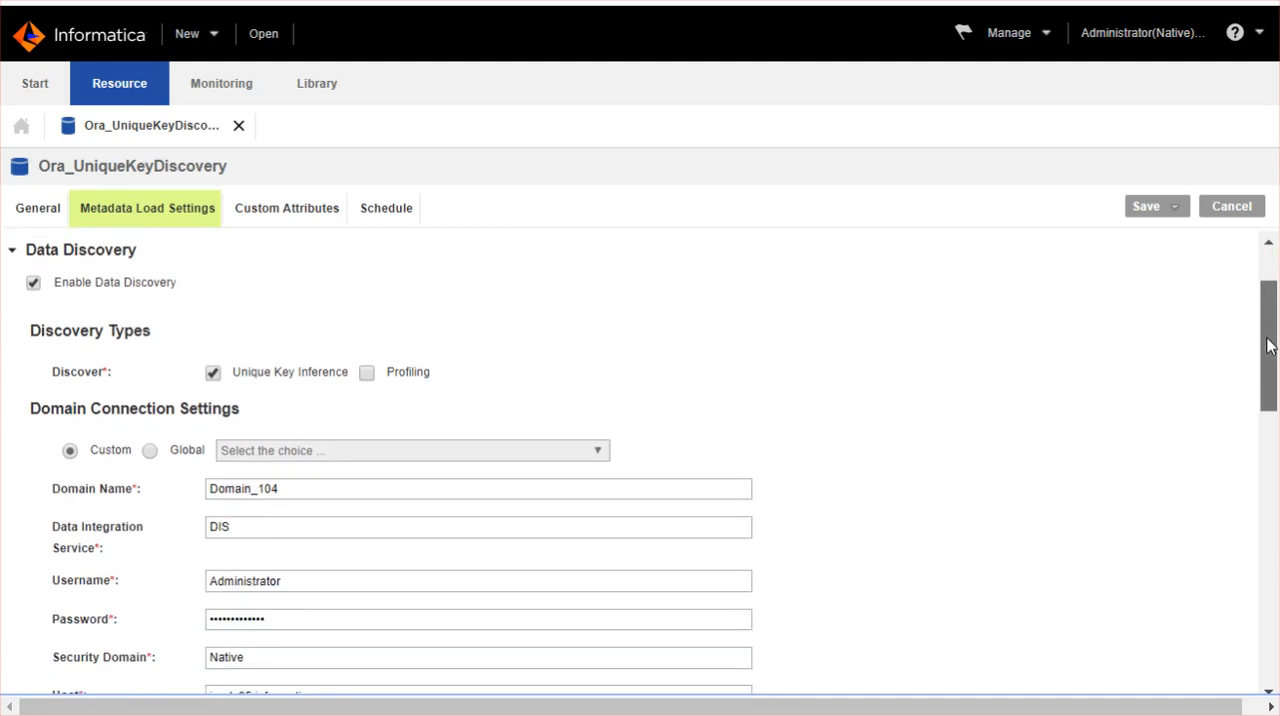
scroll("down", 3)
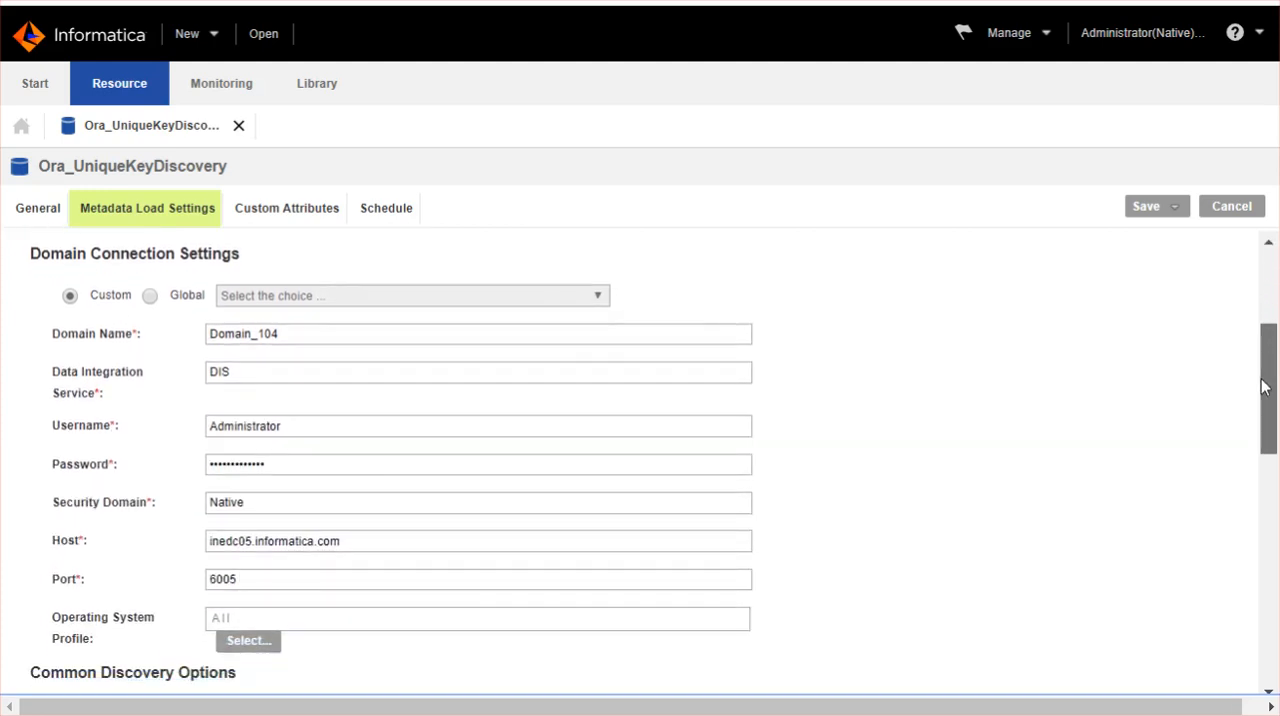
scroll("down", 3)
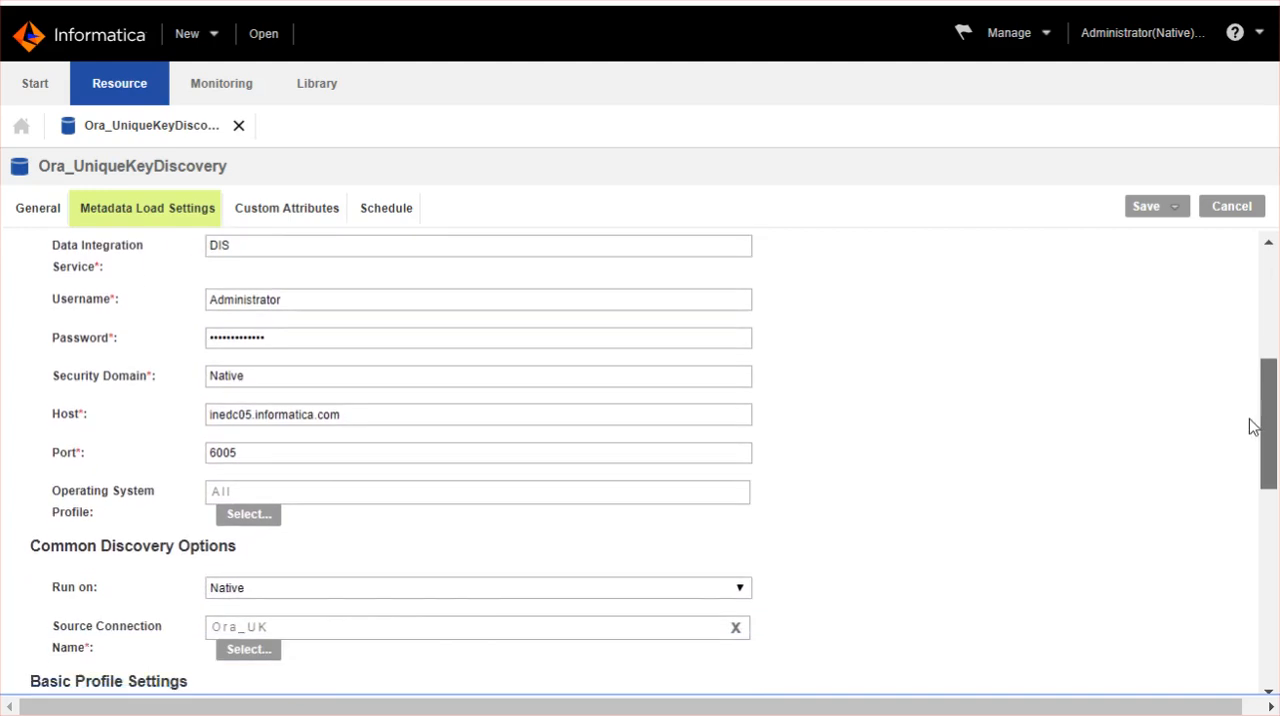
scroll("down", 3)
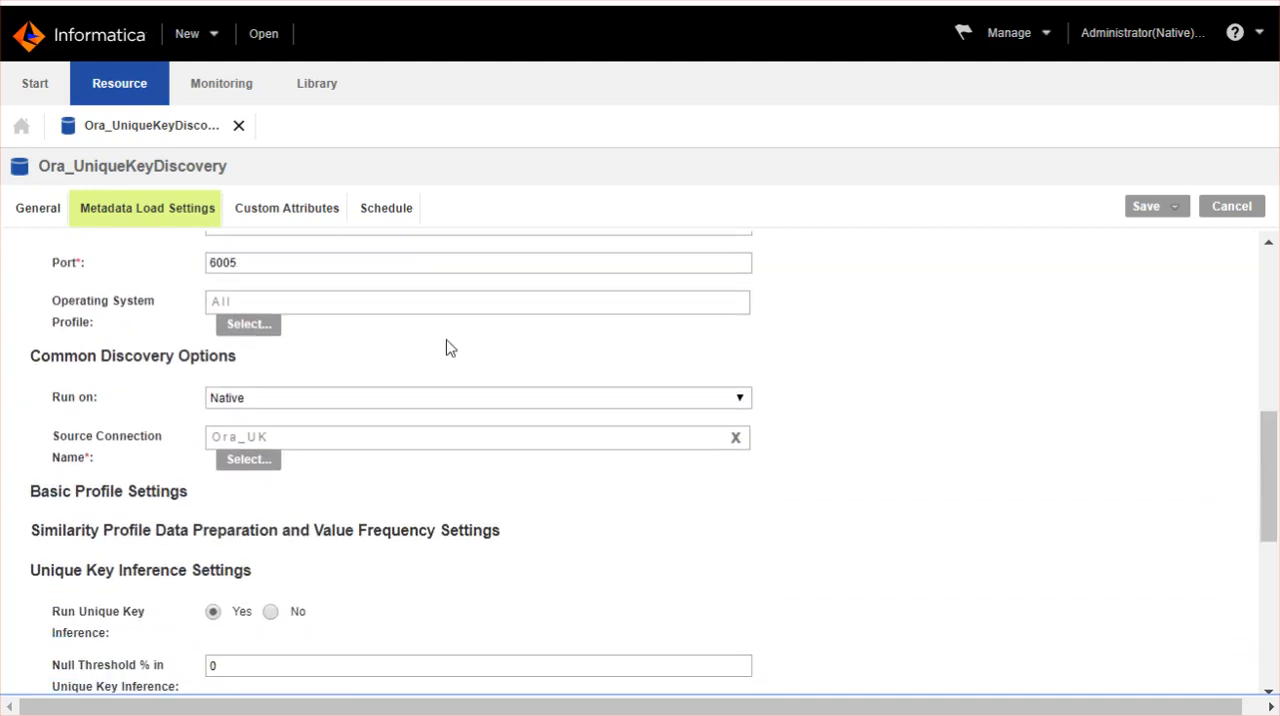
mouse_move(160, 388)
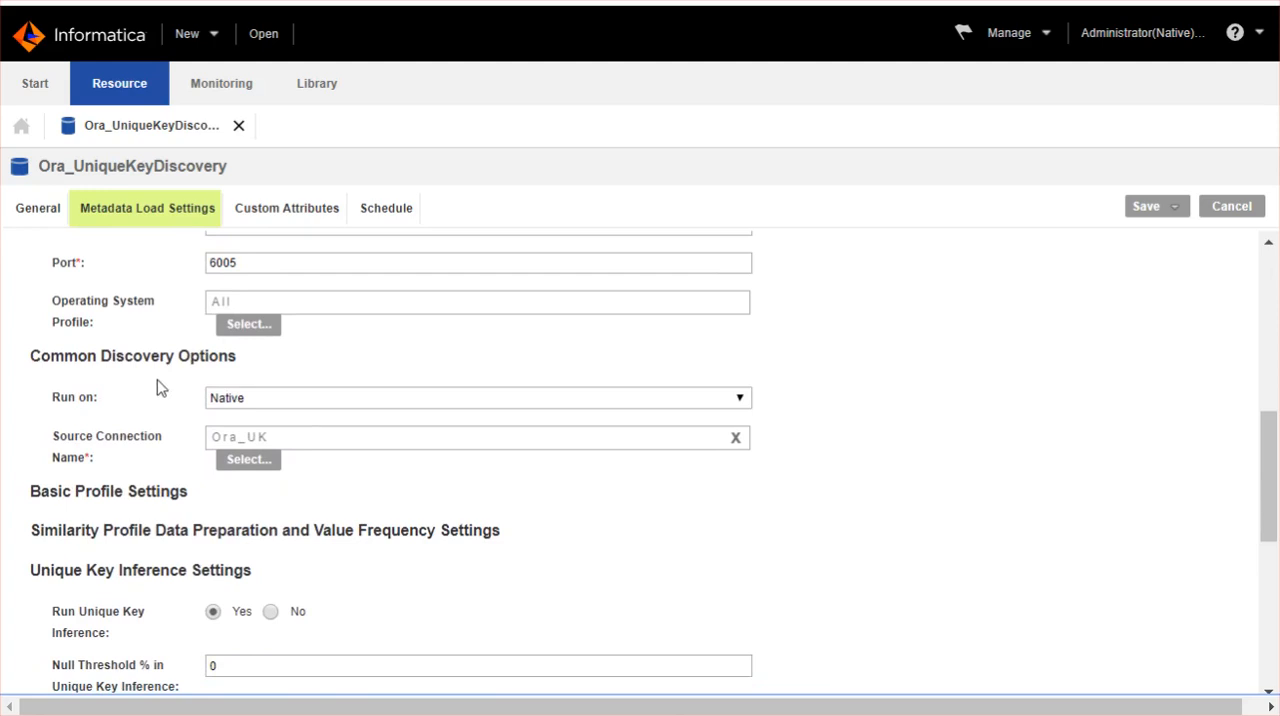
mouse_move(201, 410)
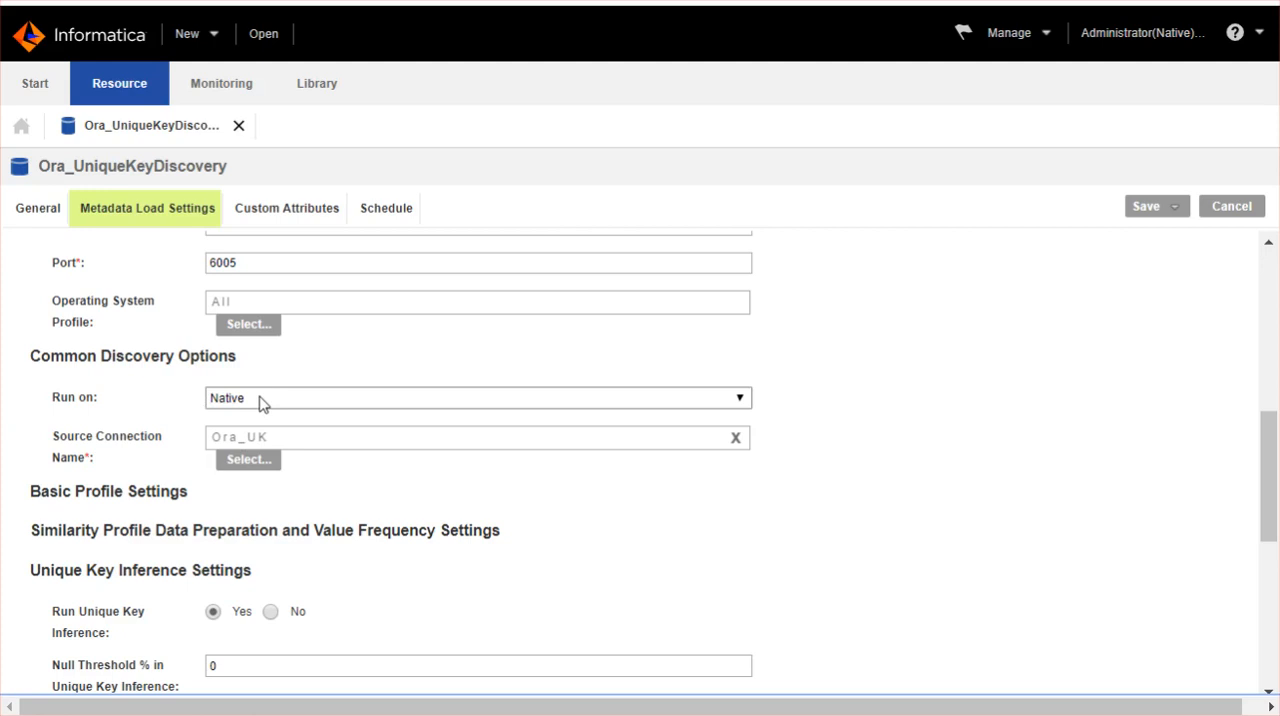
mouse_move(143, 477)
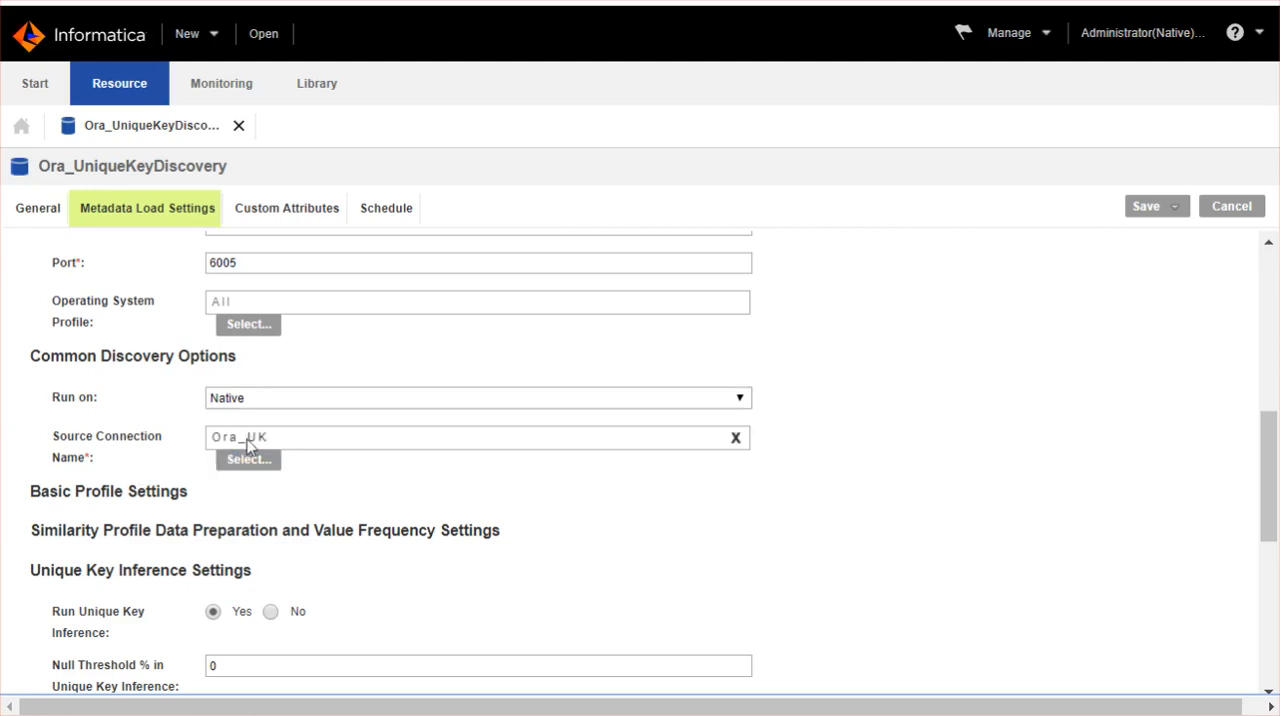
mouse_move(315, 443)
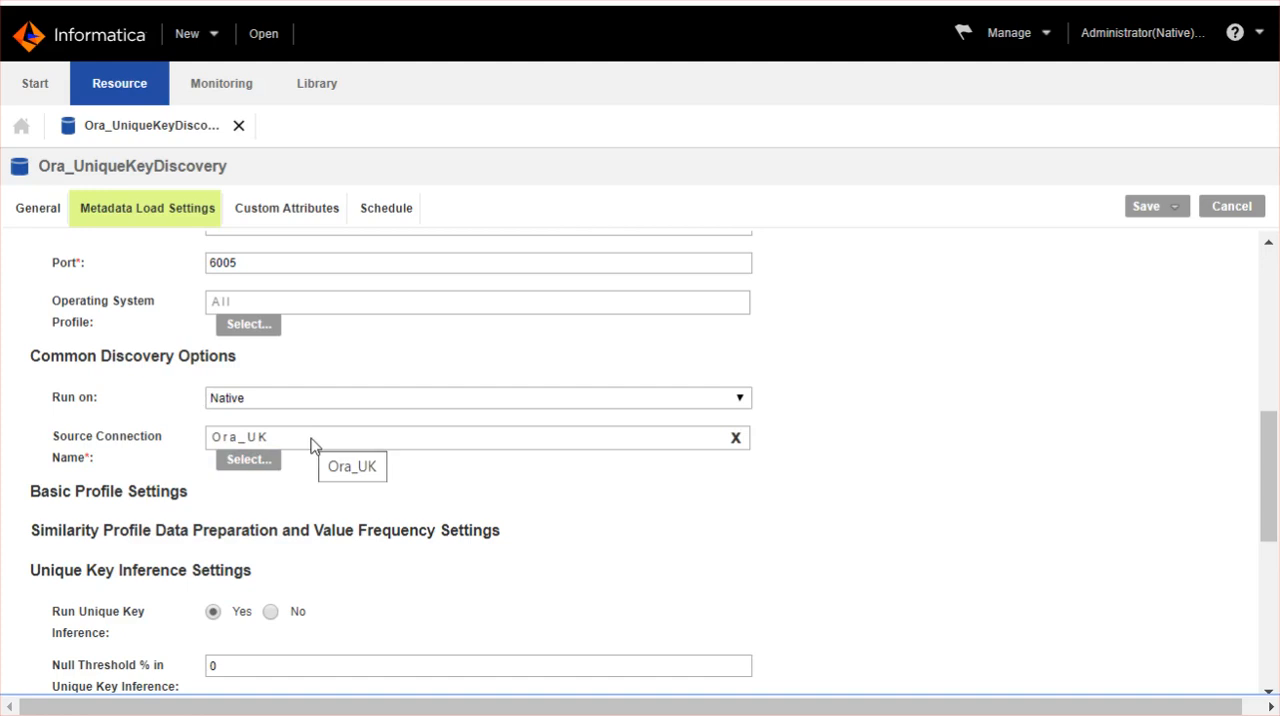
mouse_move(315, 448)
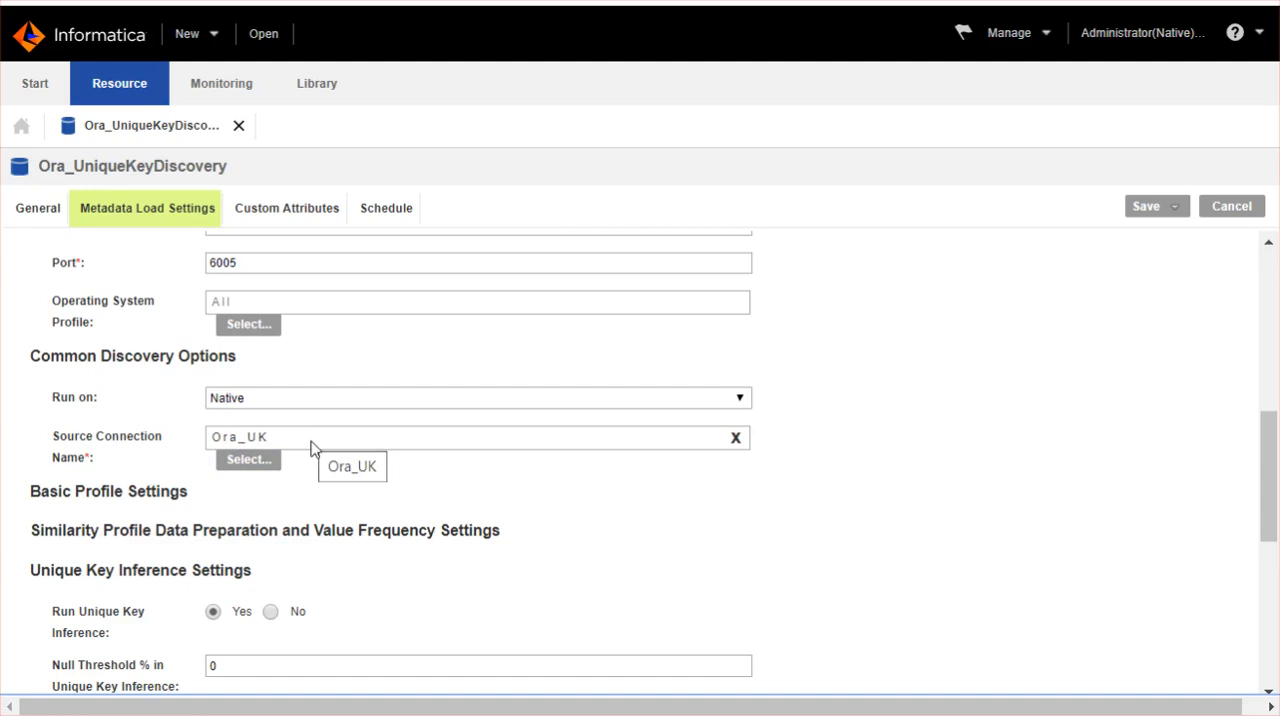
mouse_move(317, 457)
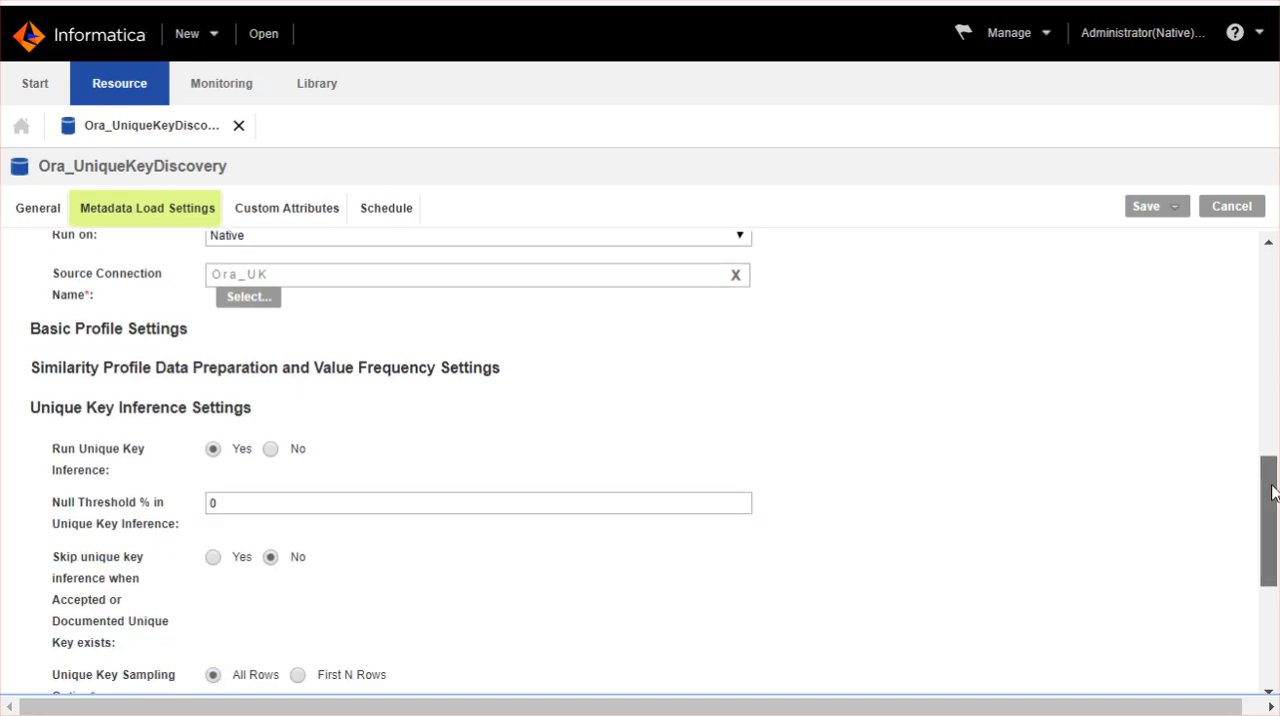
- Review the Unique Key Inference settings (Run Yes, Null Threshold 0, All Rows)
scroll("down", 3)
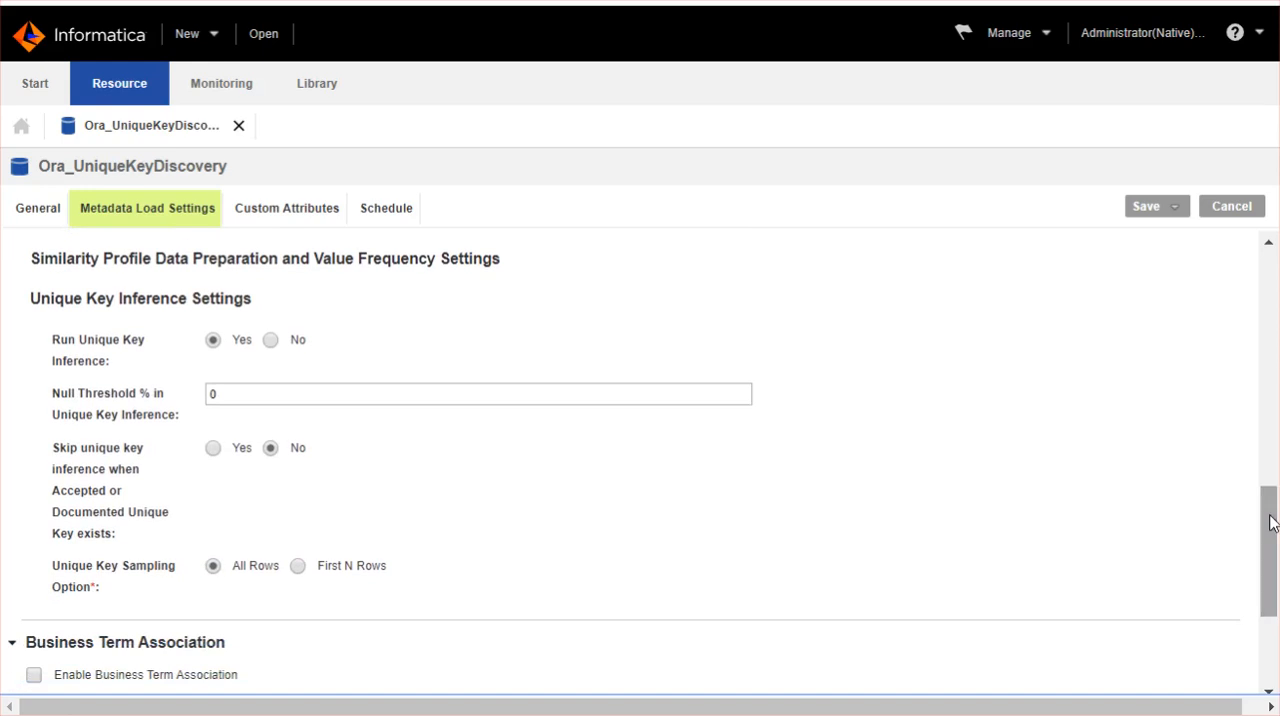
mouse_move(501, 456)
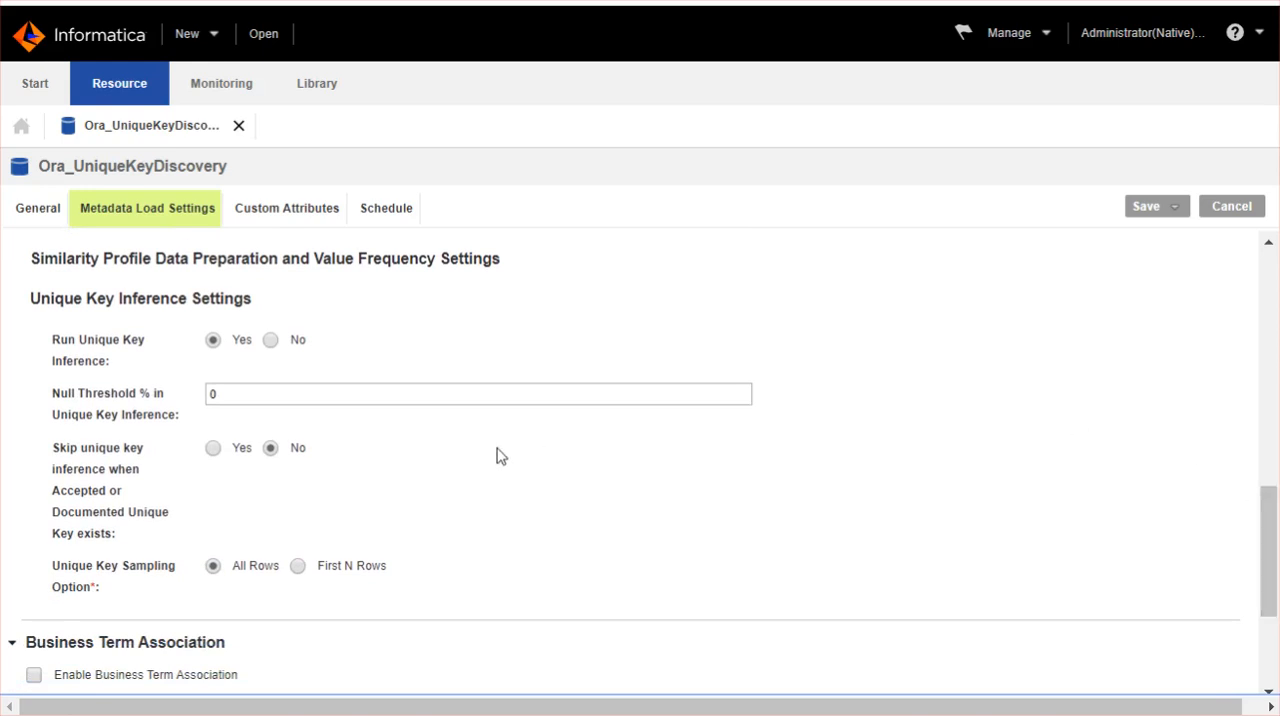
mouse_move(135, 388)
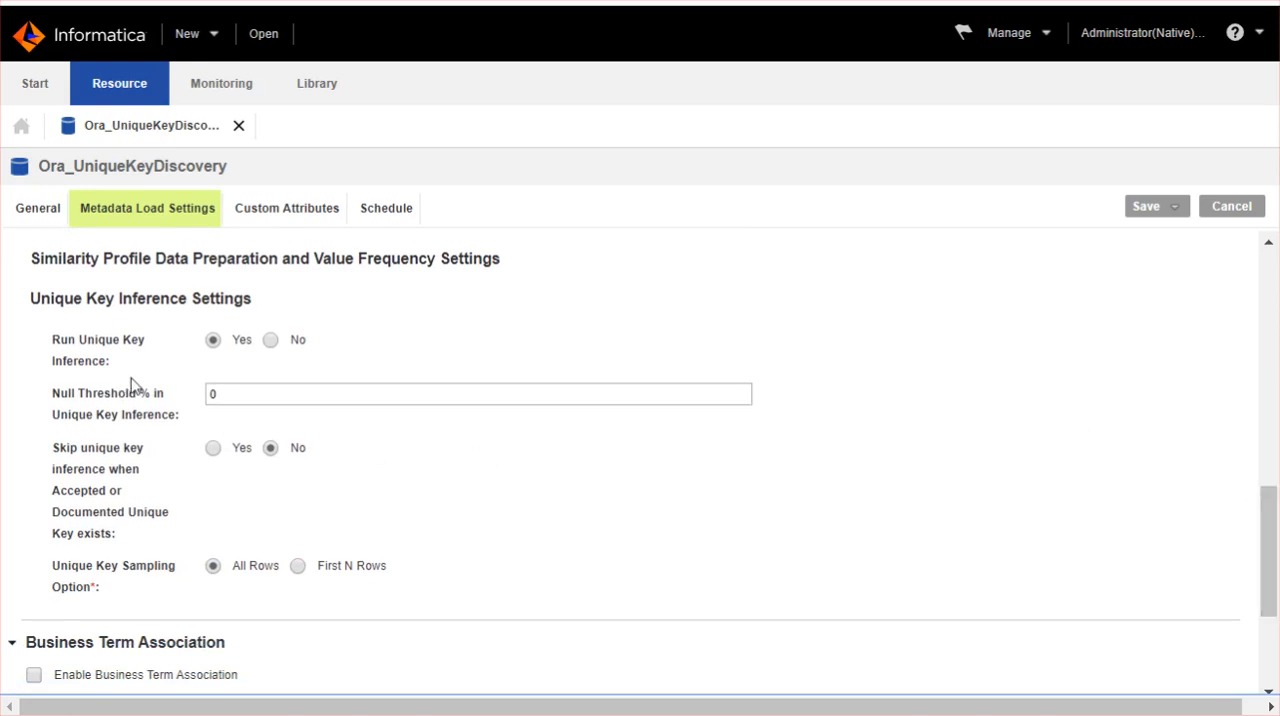
mouse_move(140, 400)
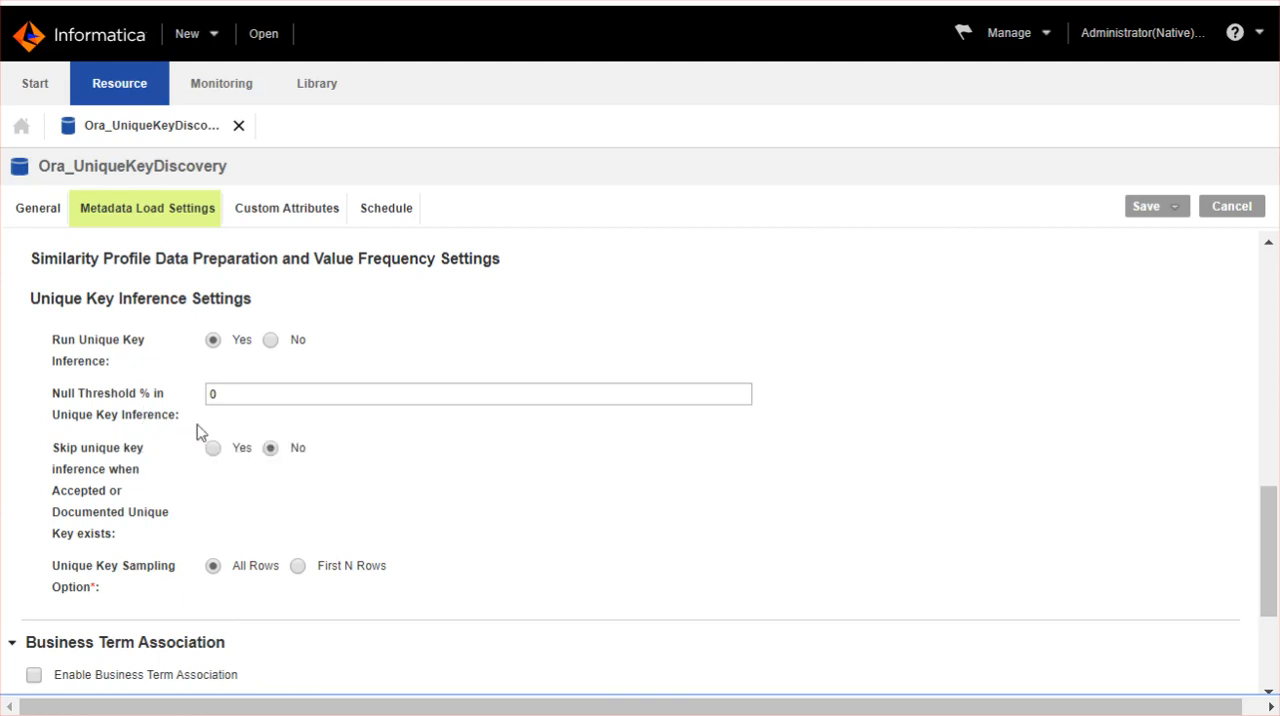
mouse_move(238, 433)
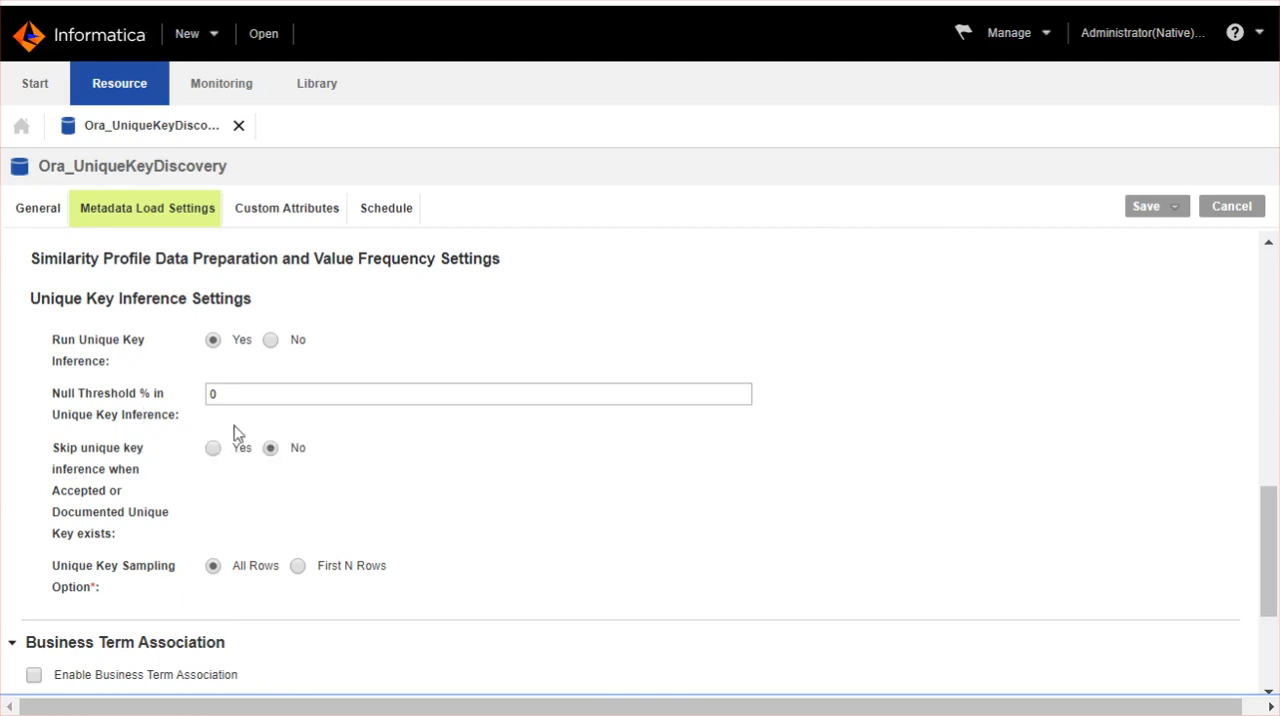
mouse_move(247, 470)
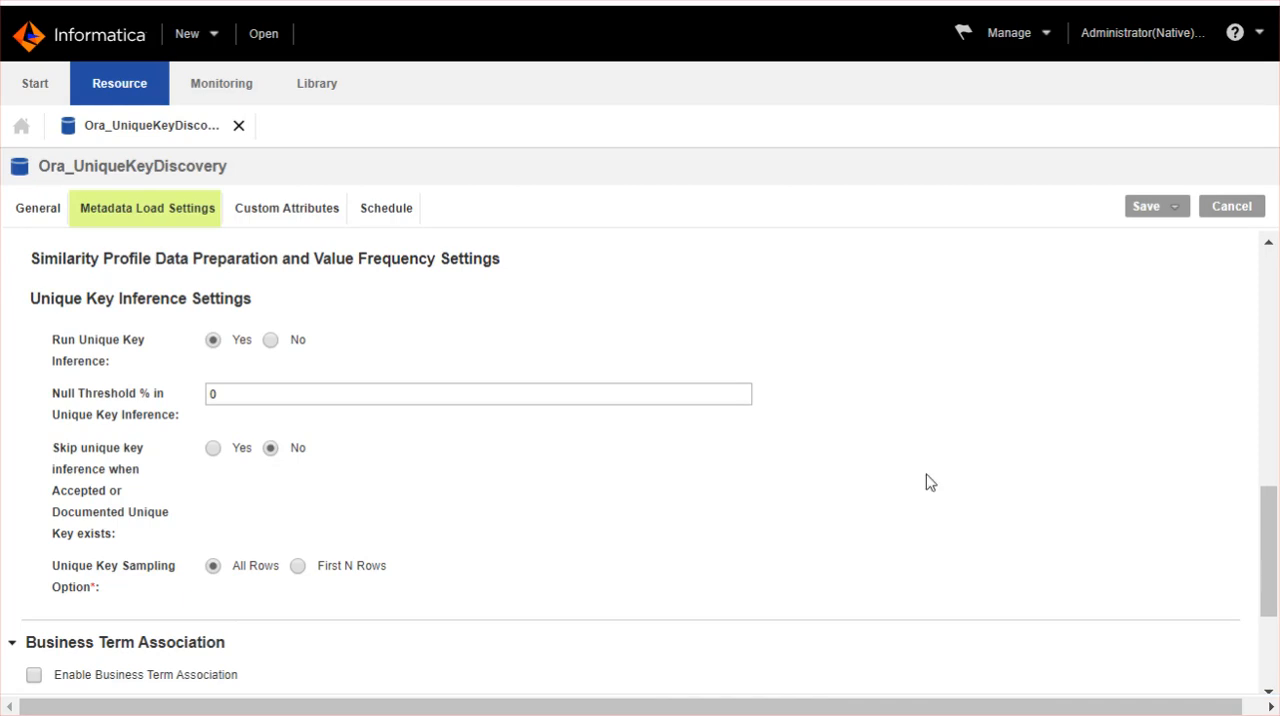
left_click(1173, 206)
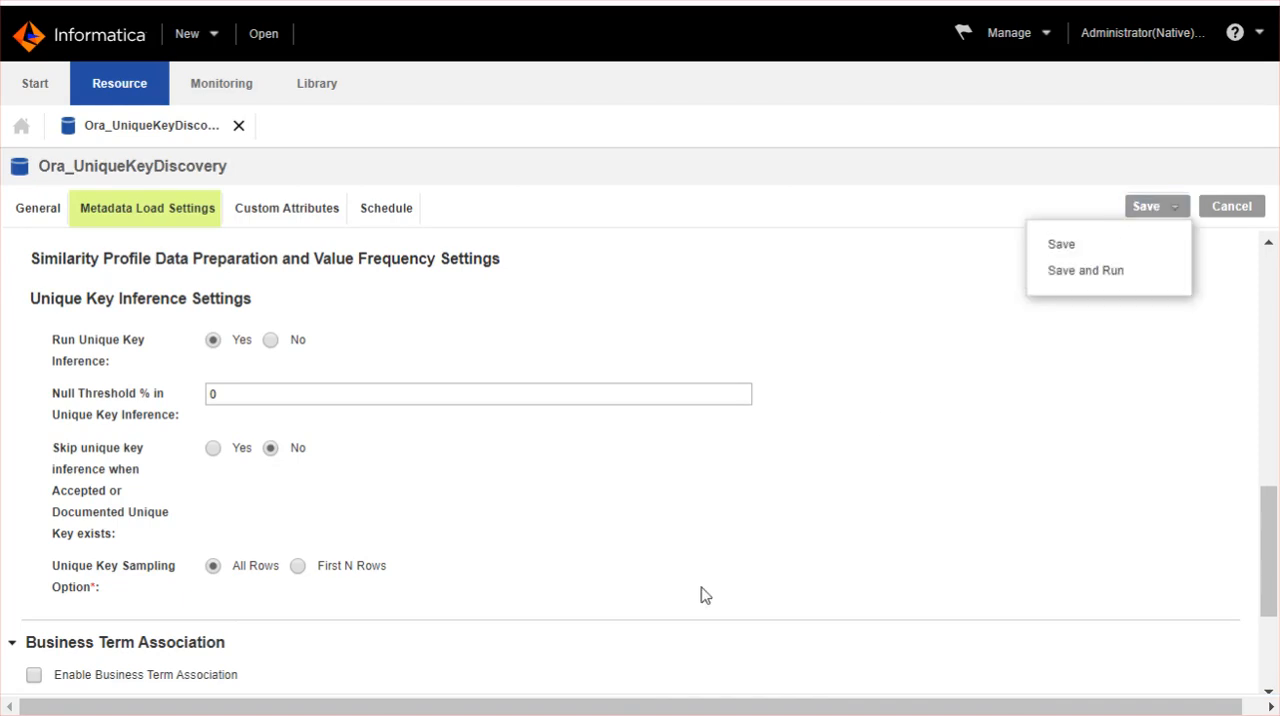
- Save and run the scan, then check Monitoring for 27 objects inferred at 100%
left_click(1085, 270)
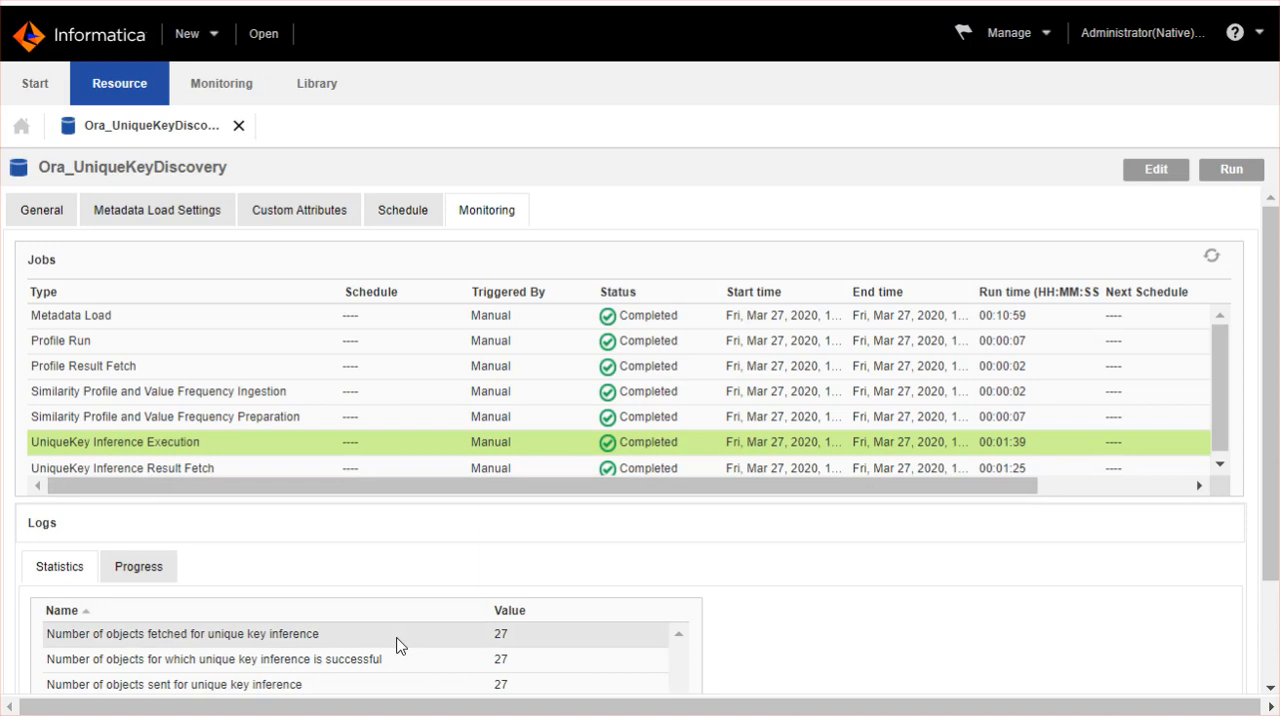
mouse_move(1198, 662)
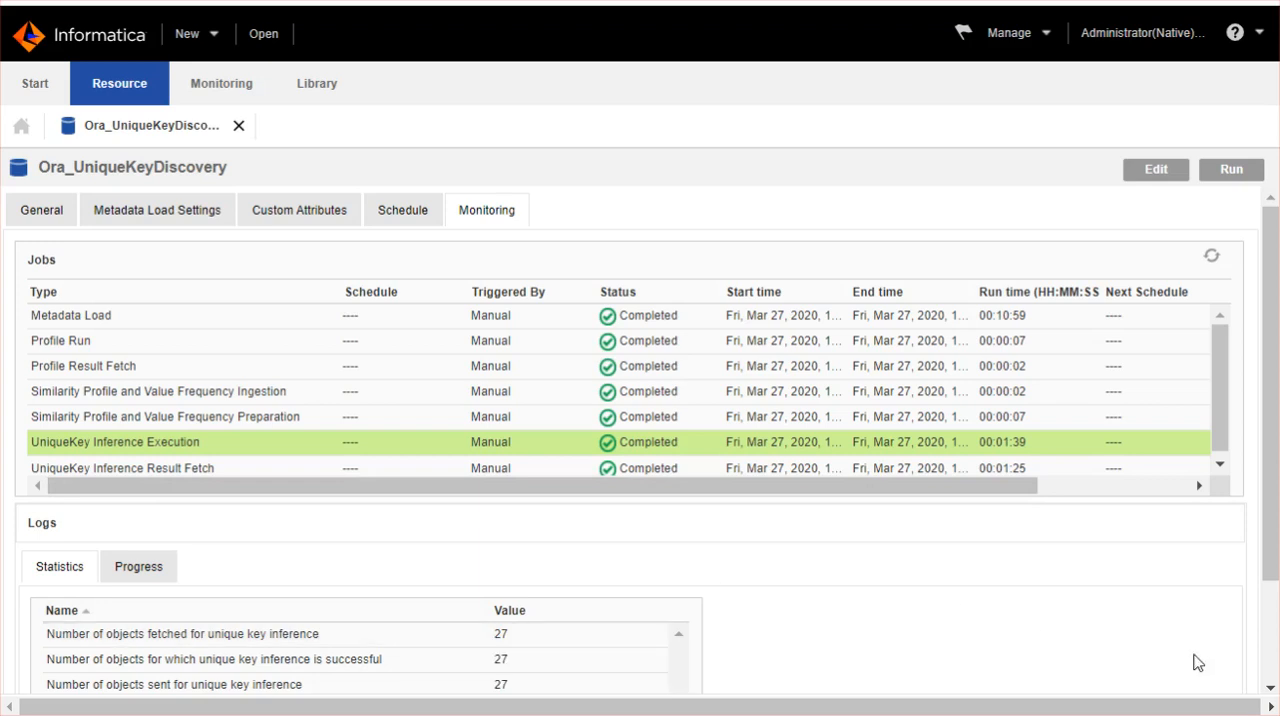
scroll("down", 3)
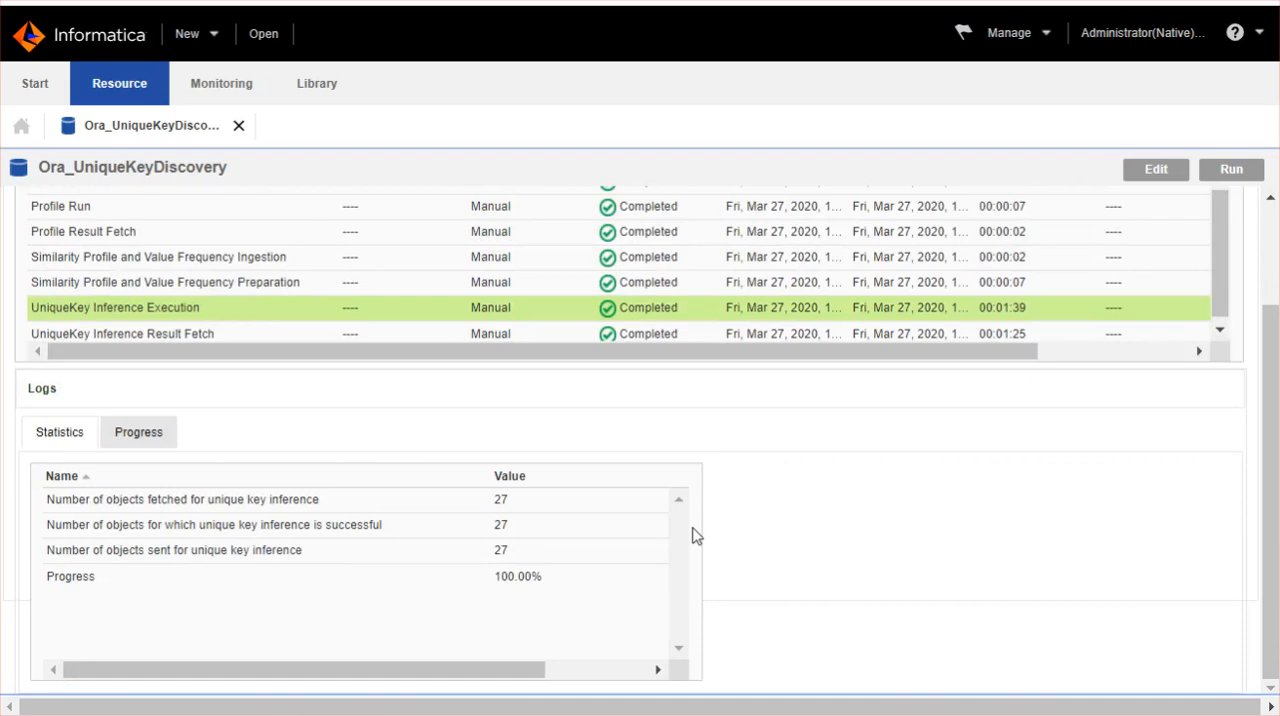
mouse_move(677, 614)
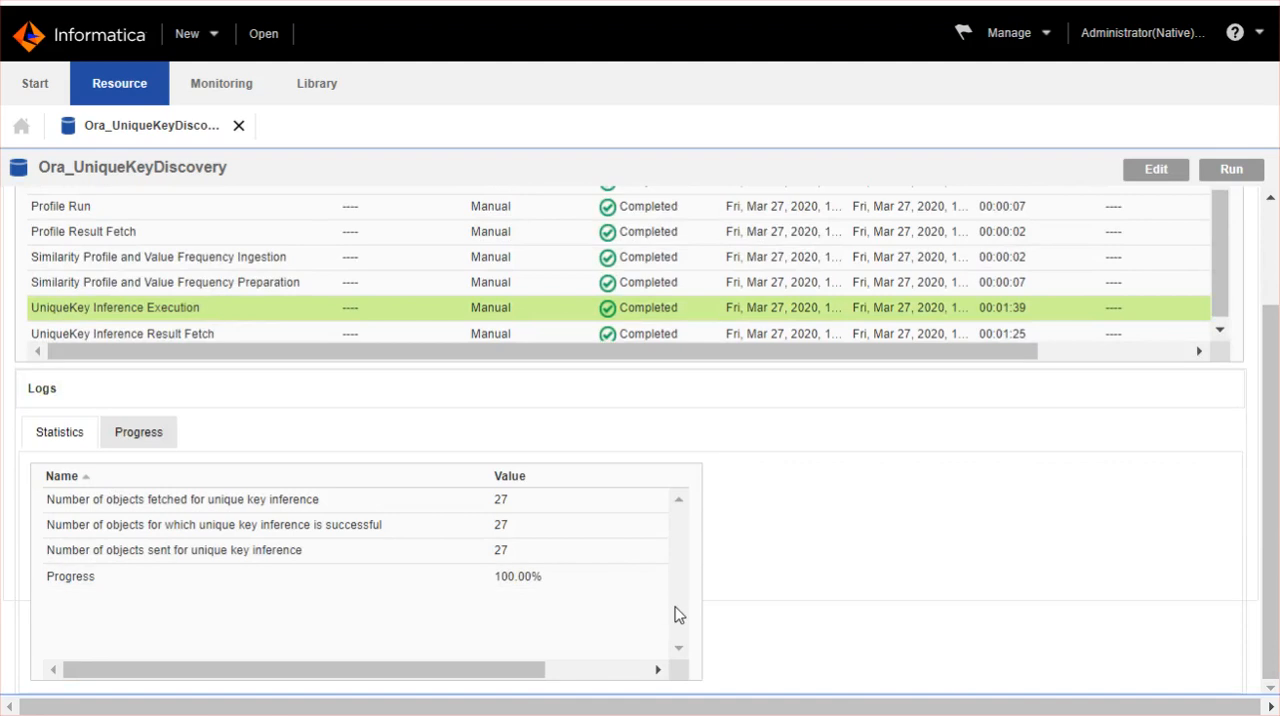
mouse_move(700, 705)
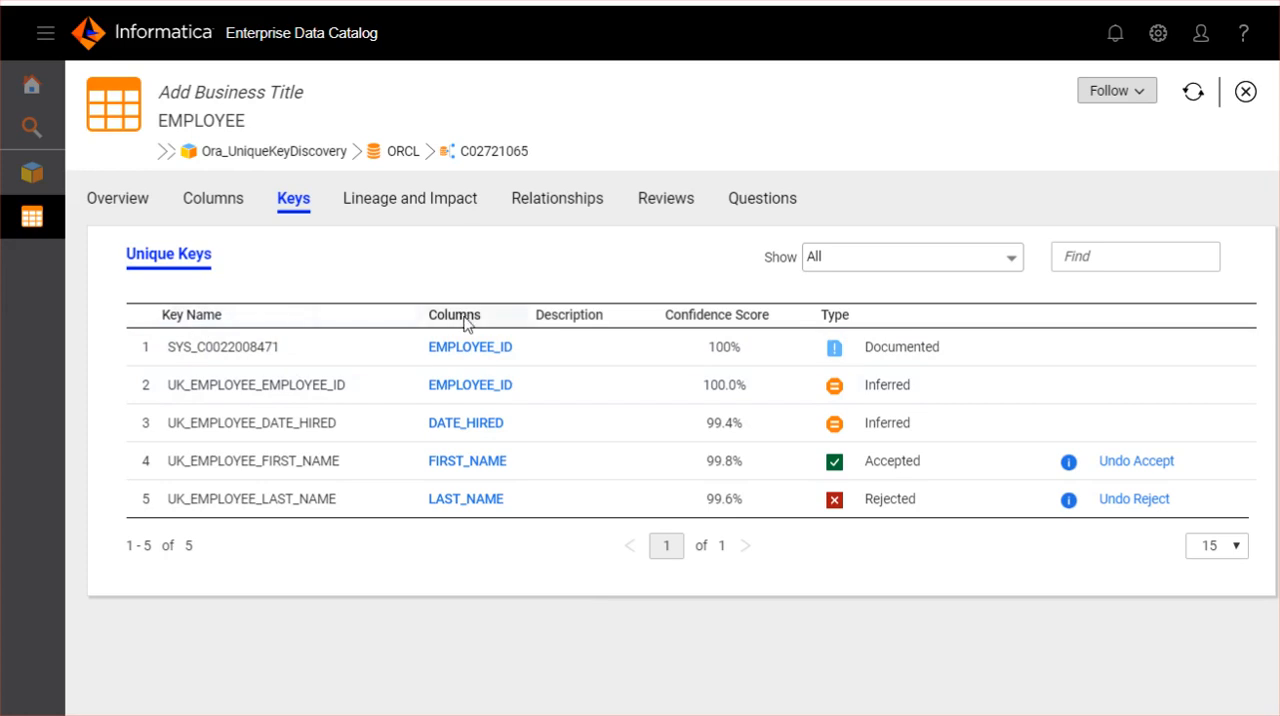
mouse_move(567, 322)
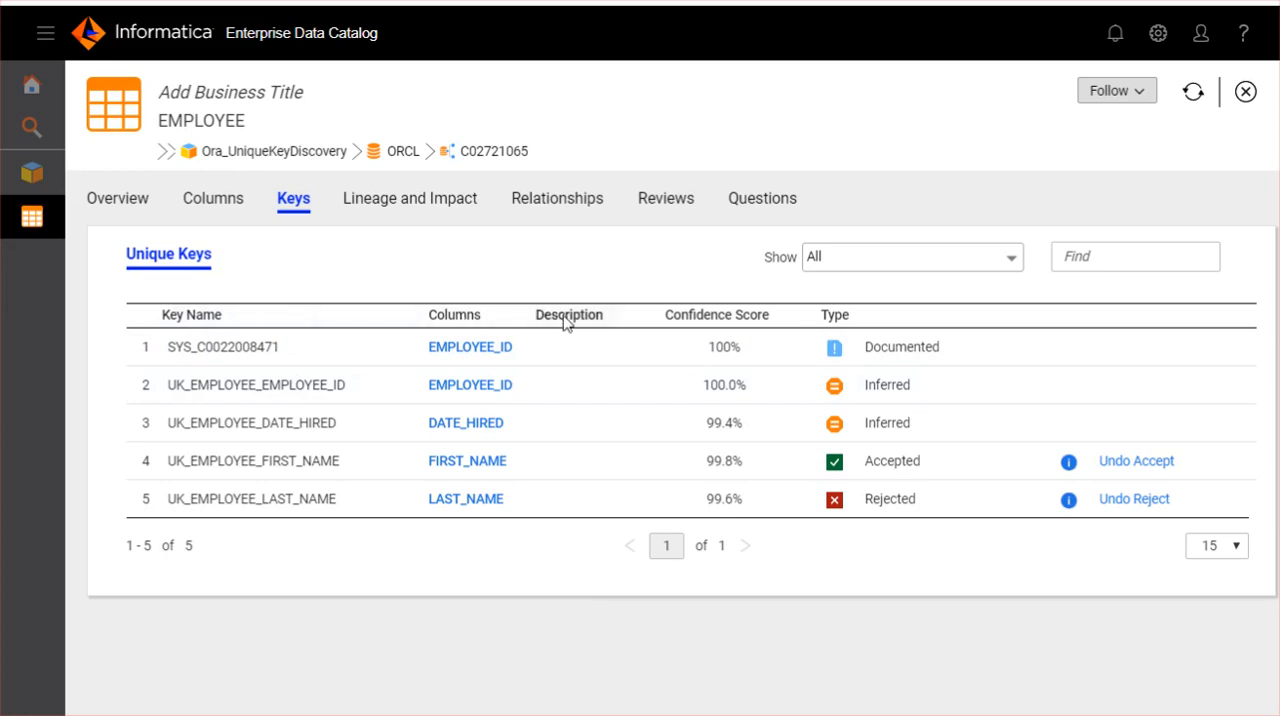
mouse_move(687, 333)
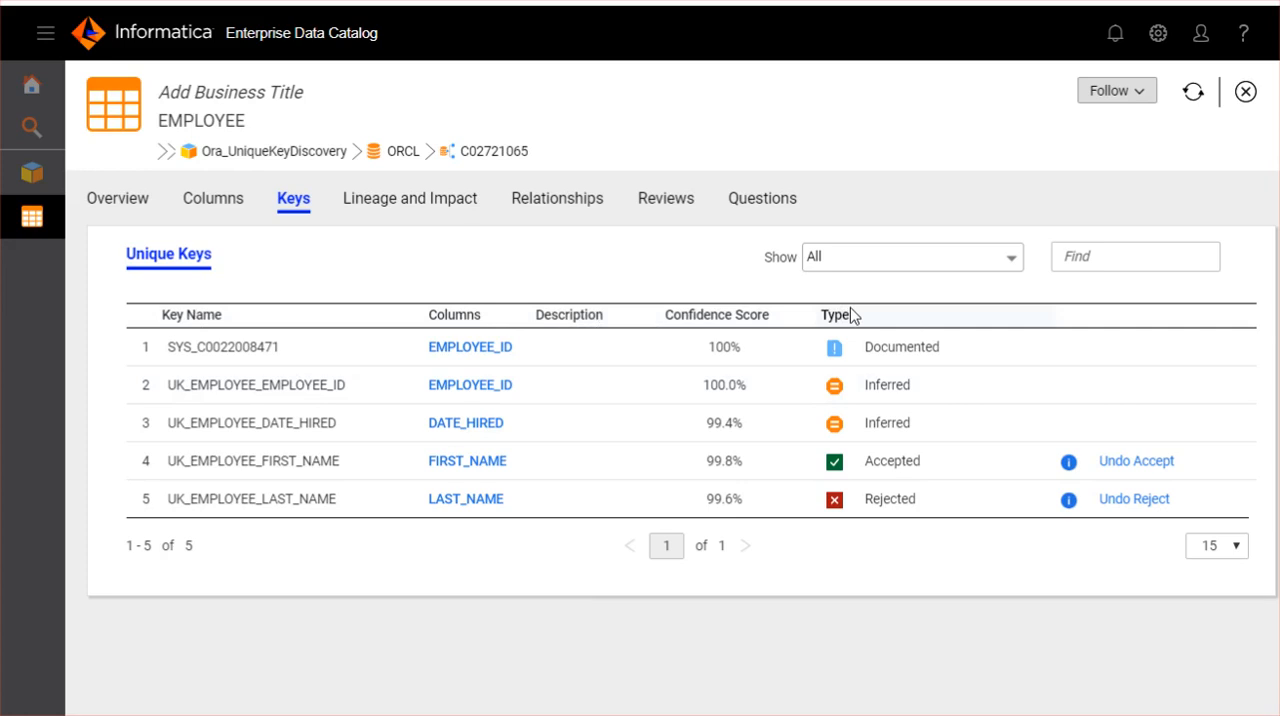
mouse_move(780, 350)
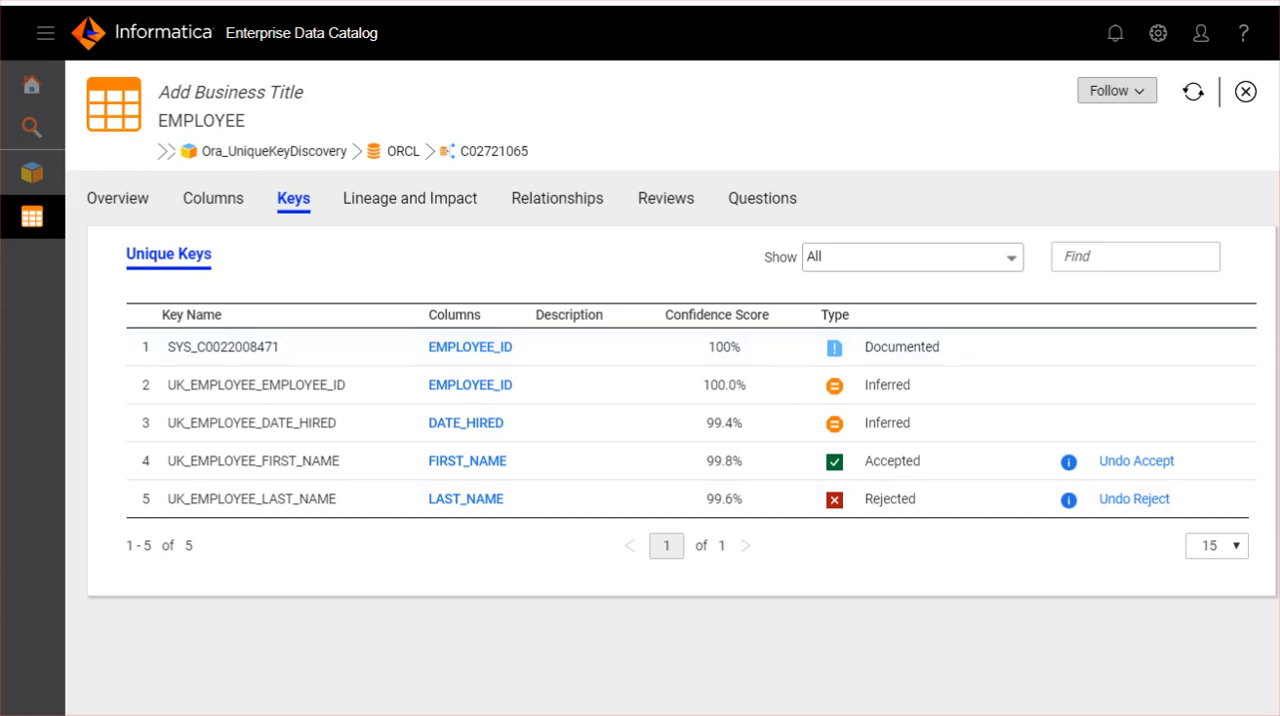
mouse_move(790, 646)
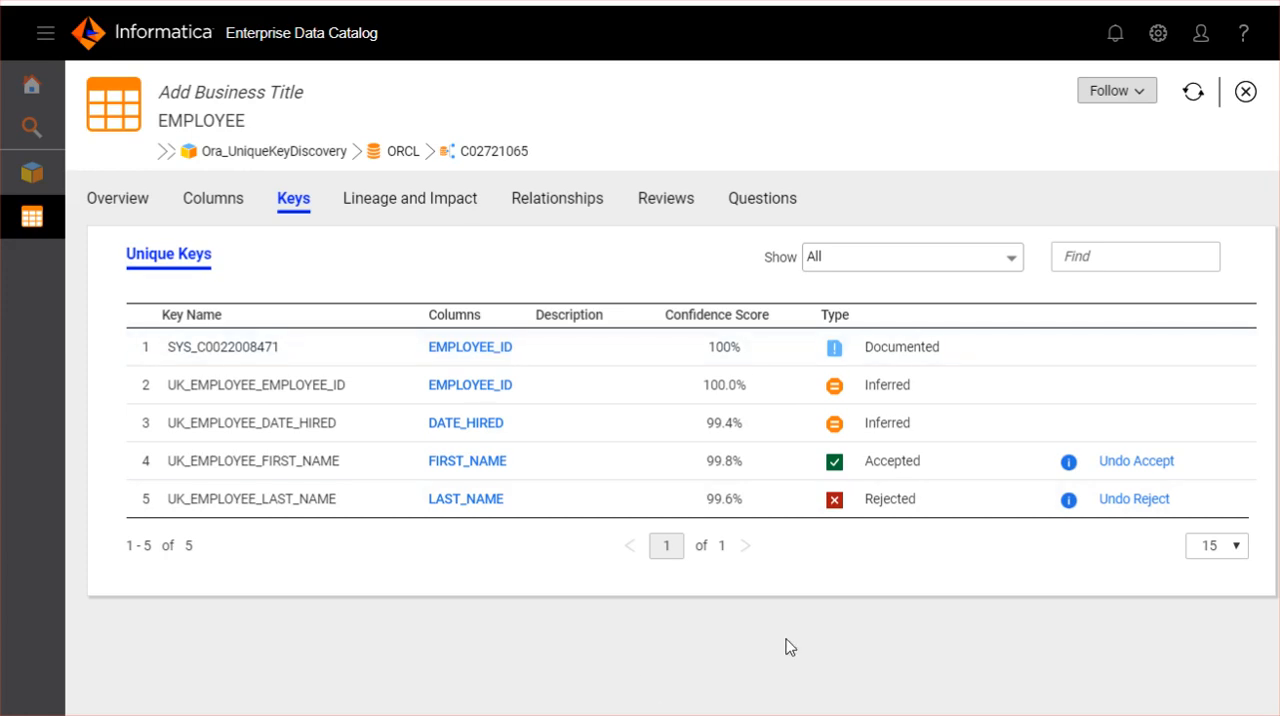
mouse_move(925, 385)
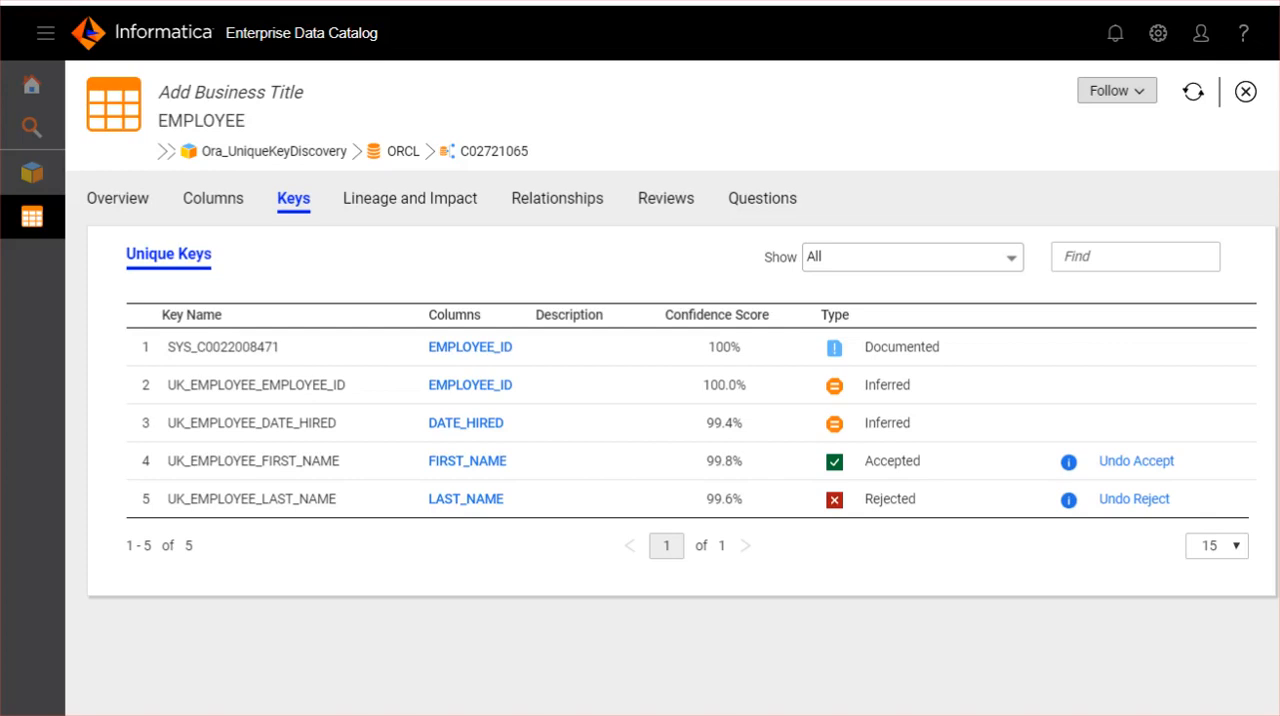
mouse_move(1015, 505)
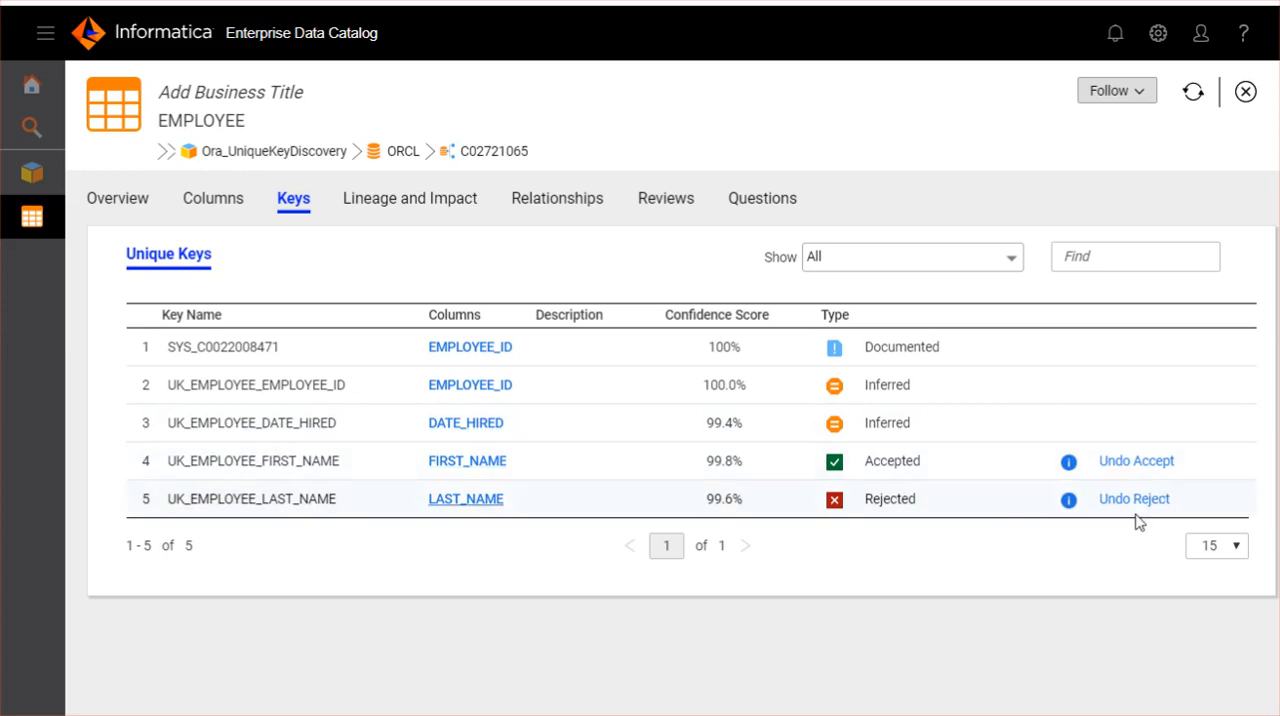
mouse_move(1135, 512)
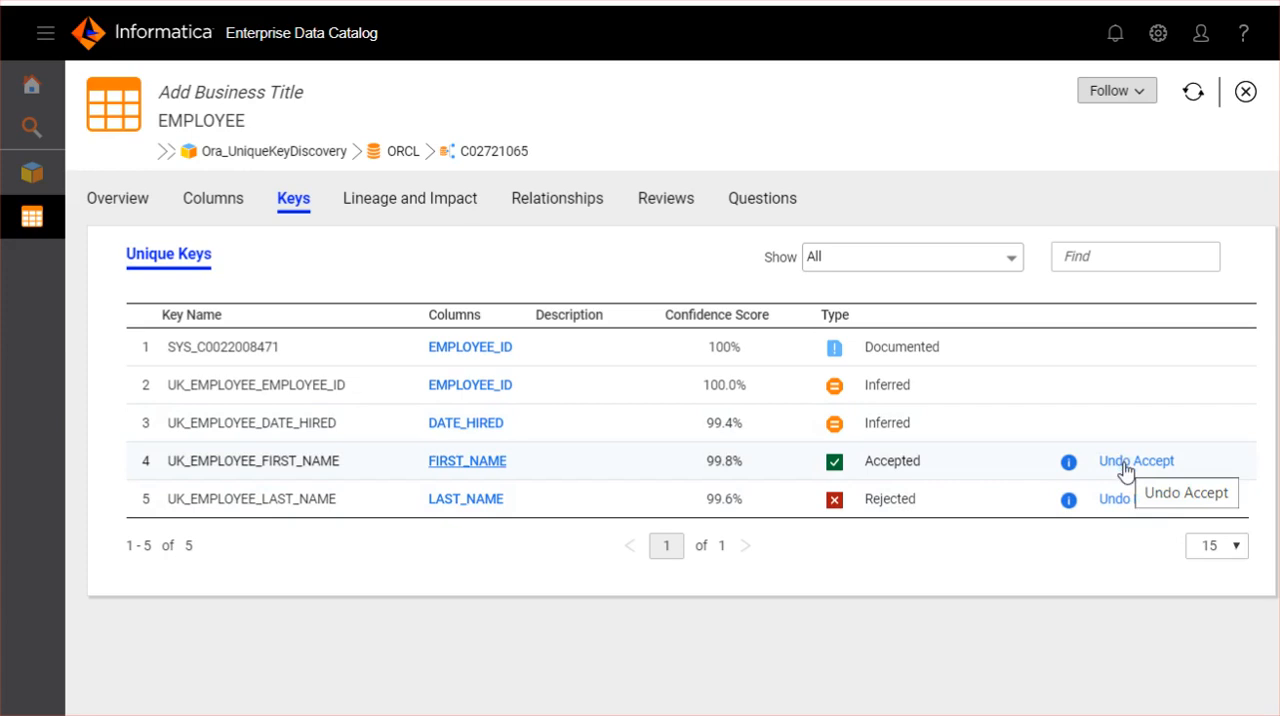
- Undo acceptance of UK_EMPLOYEE_FIRST_NAME, returning it to Inferred
left_click(1135, 460)
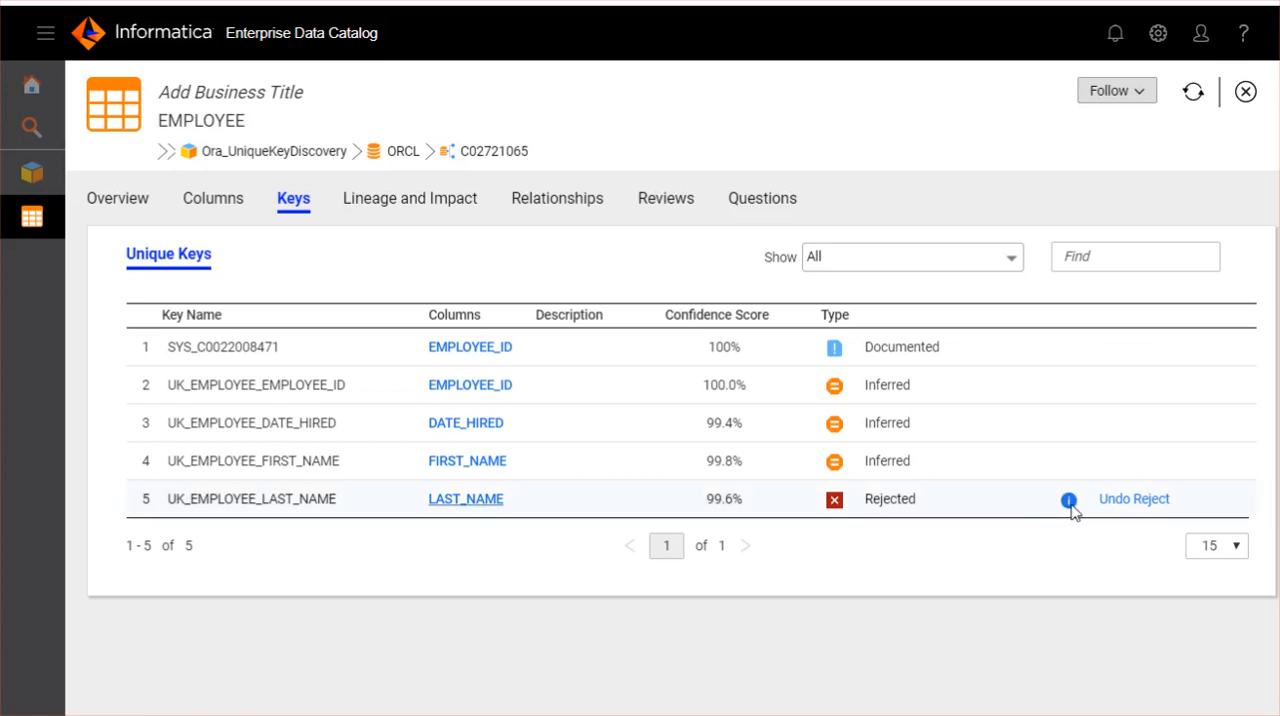
mouse_move(1068, 500)
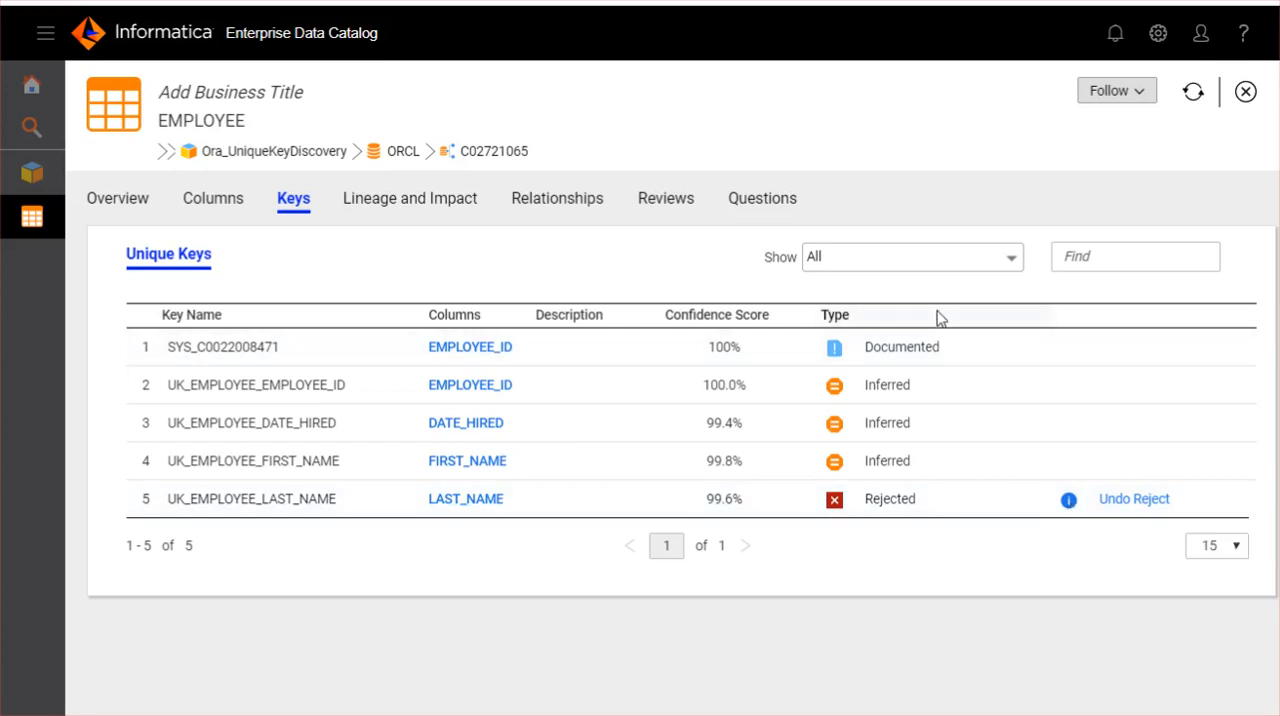
- Show the unique key type filter: Documented, Inferred, Accepted, Rejected, All
left_click(908, 256)
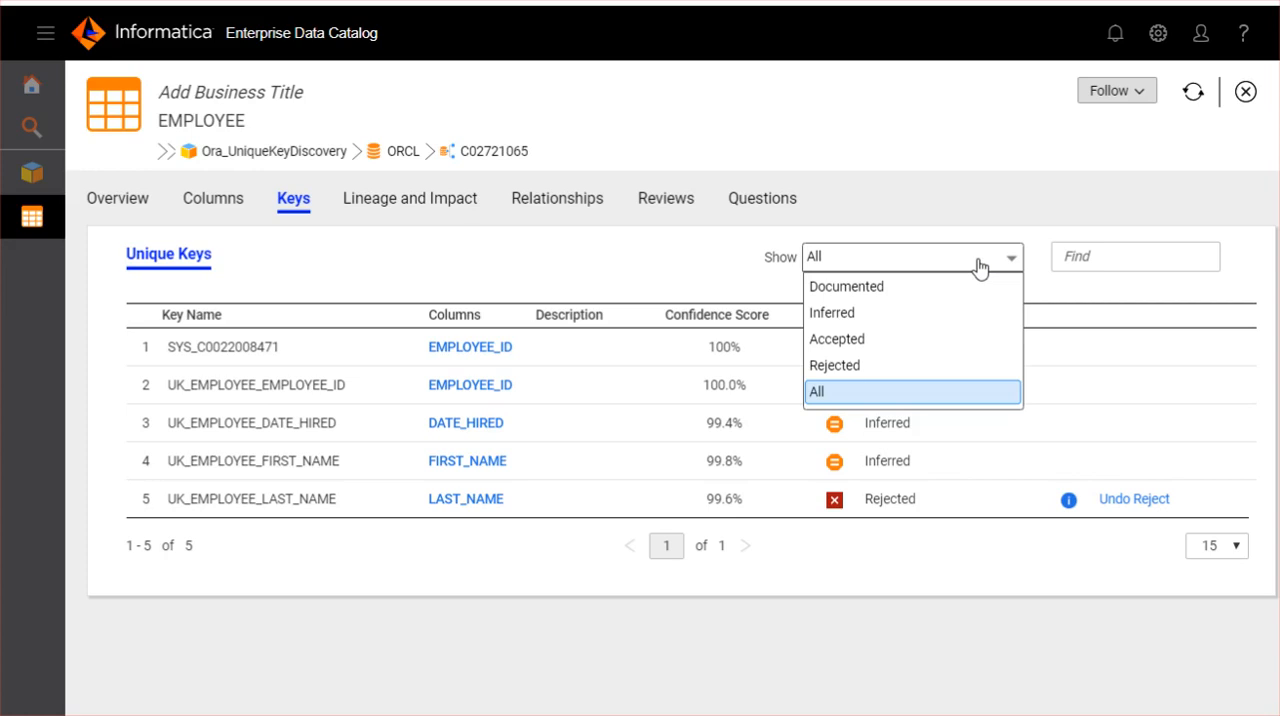
mouse_move(1087, 265)
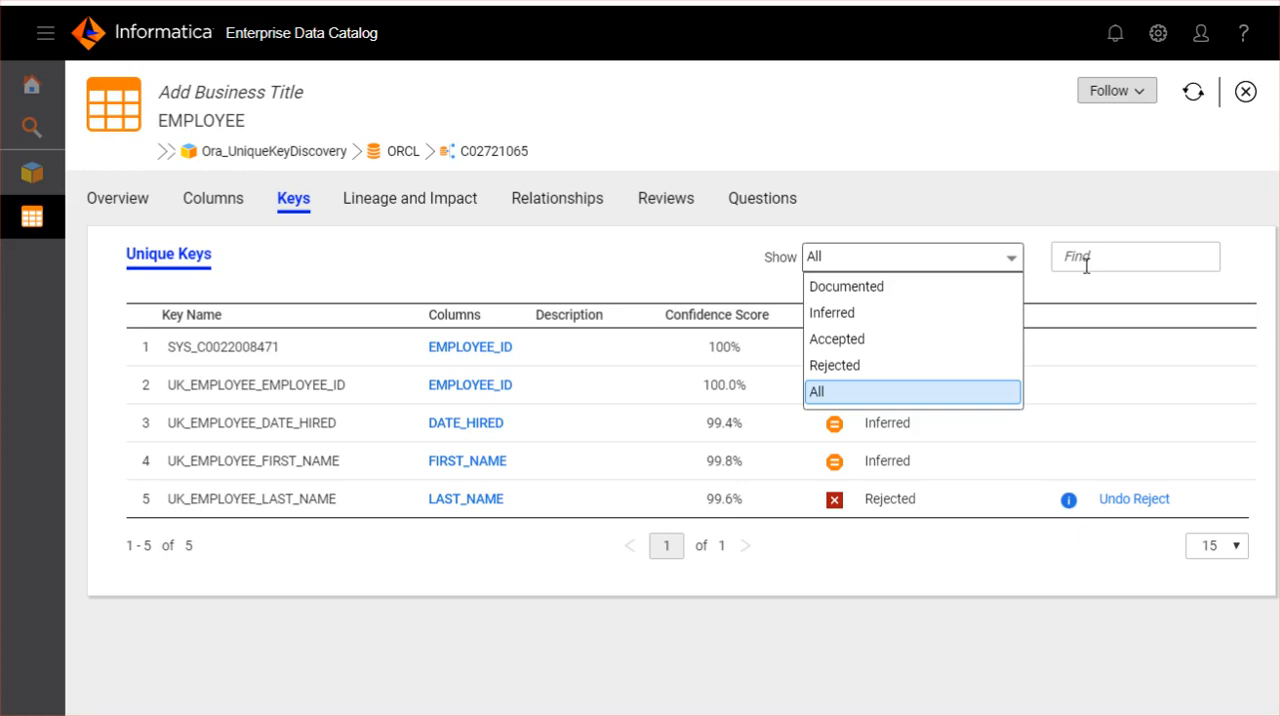
mouse_move(643, 700)
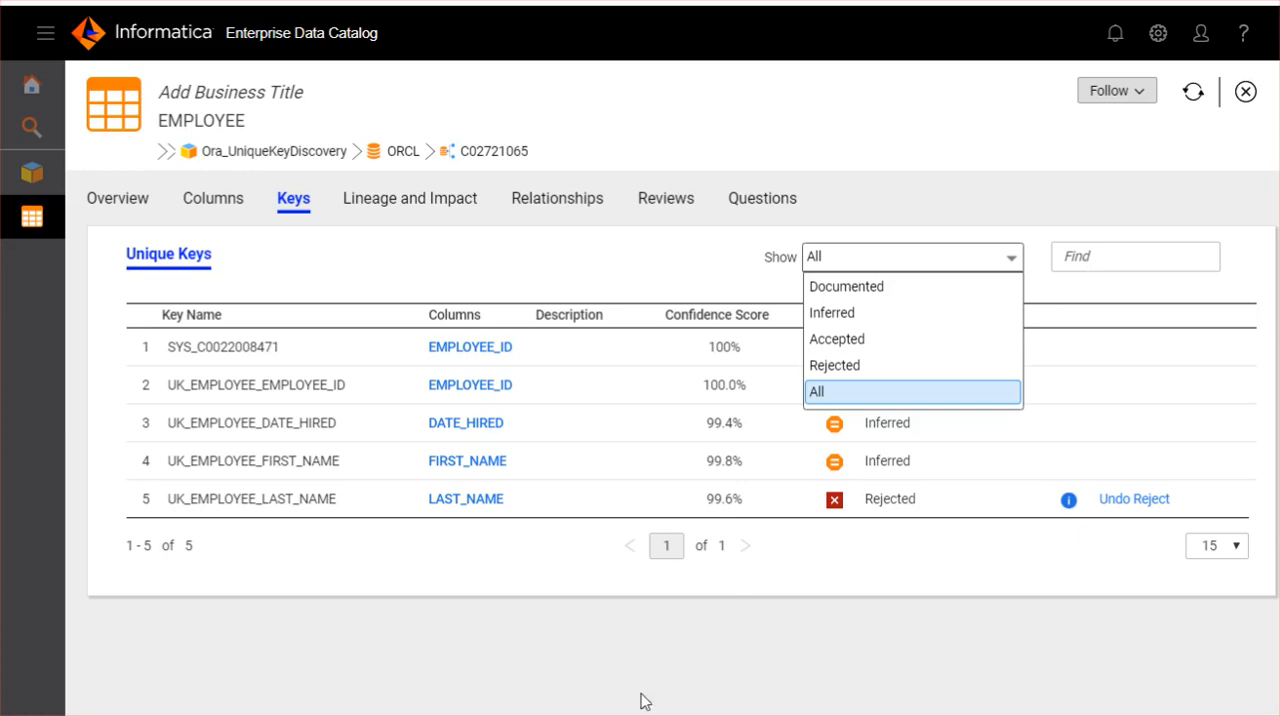